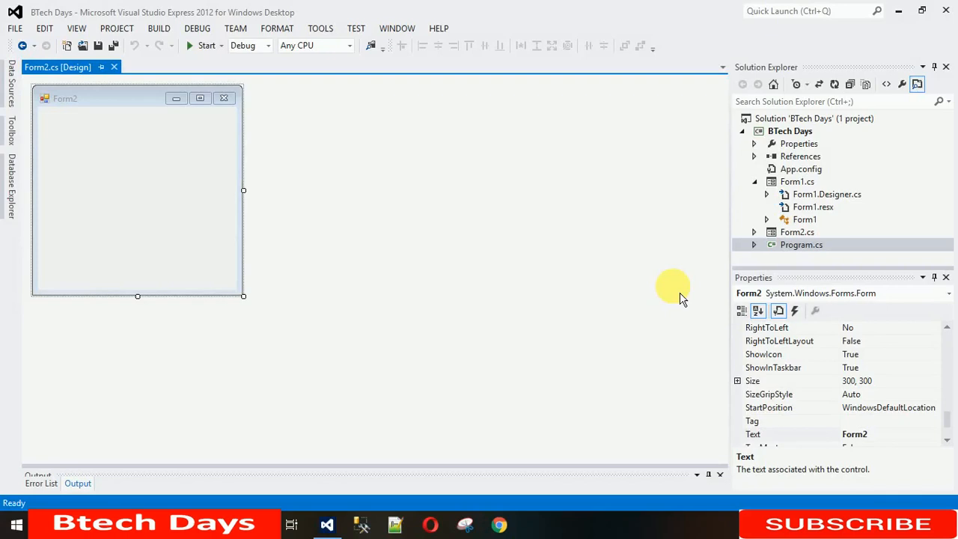
pyautogui.moveTo(247, 303)
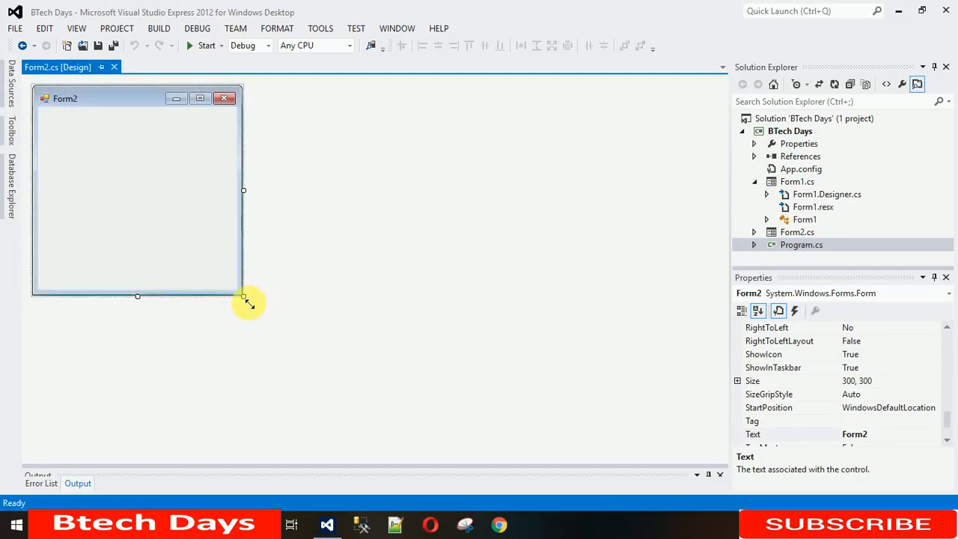
# Enlarge Form2, then add three labels and a TextBox beside the second label.
pyautogui.moveTo(244, 298); pyautogui.dragTo(471, 416)
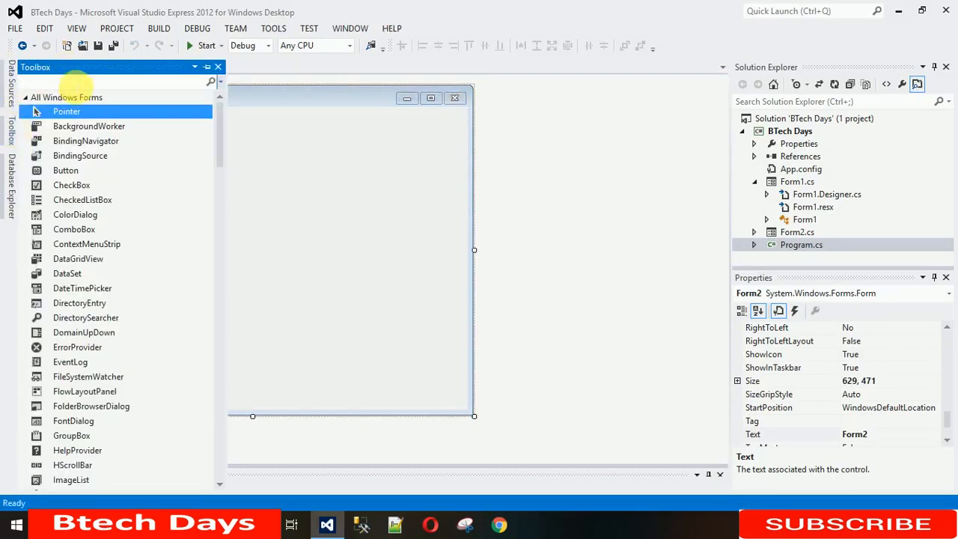
pyautogui.write('lab')
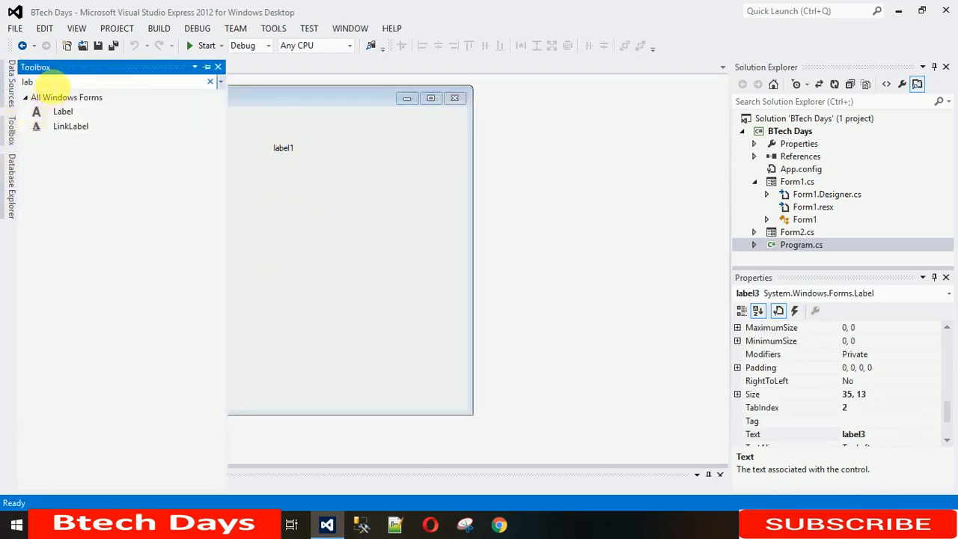
pyautogui.write('tex')
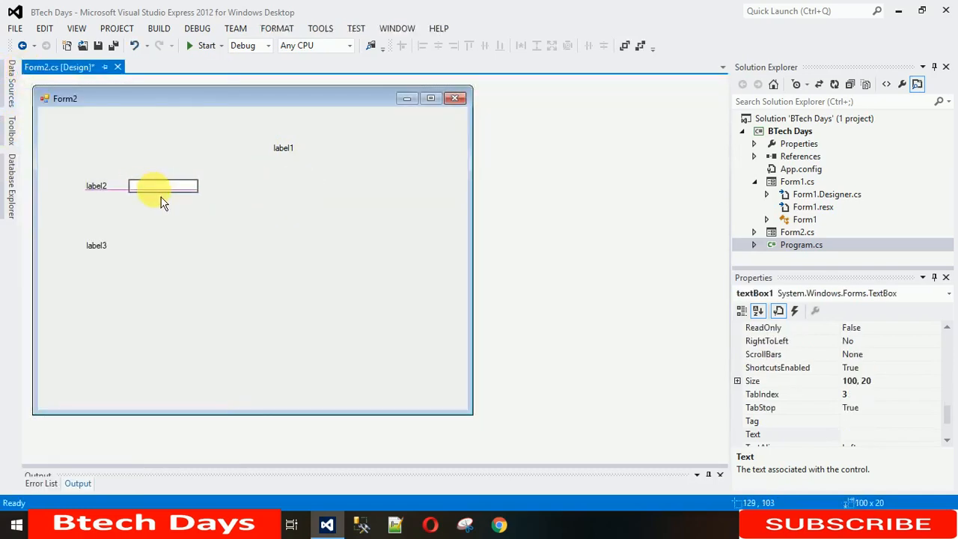
# Widen the text box and add a second text box, a fourth label and a button.
pyautogui.moveTo(198, 186); pyautogui.dragTo(416, 186)
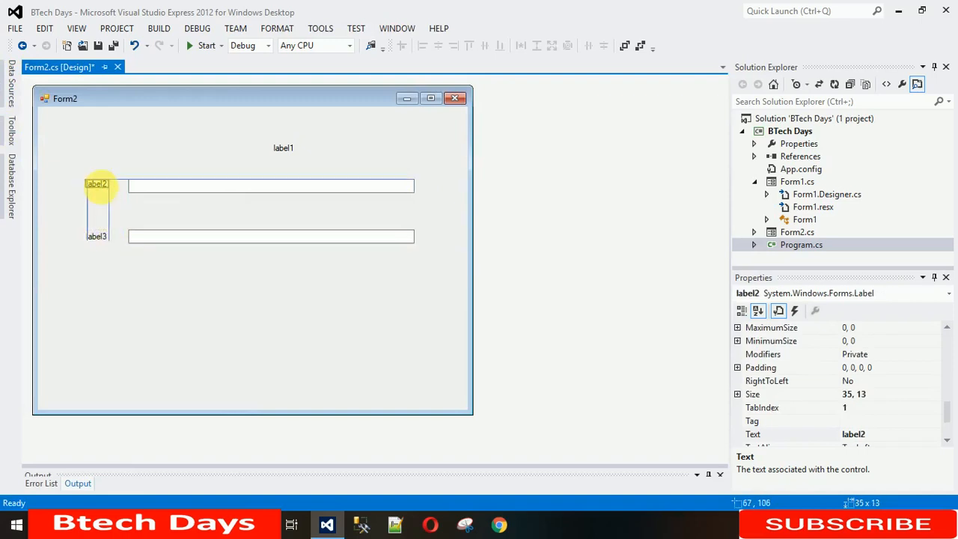
pyautogui.click(97, 236)
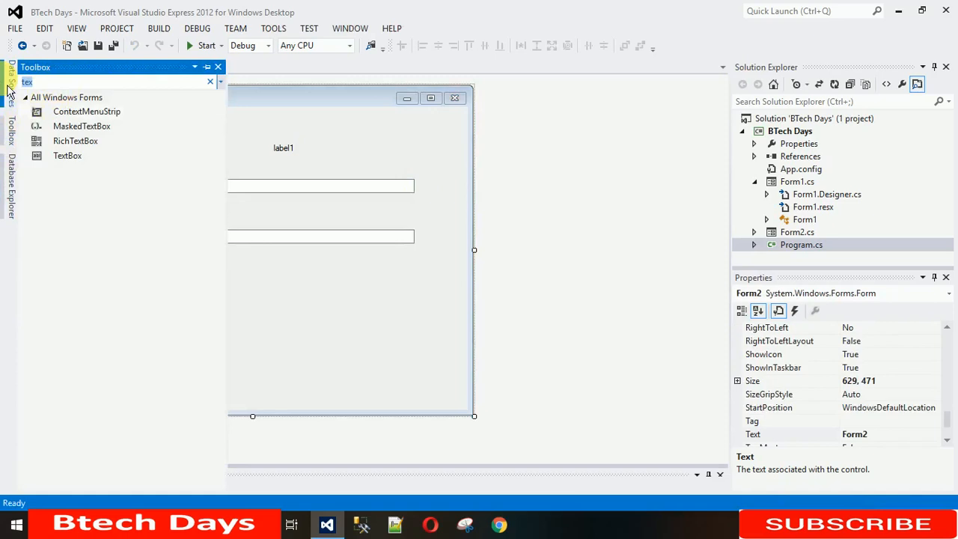
pyautogui.write('but')
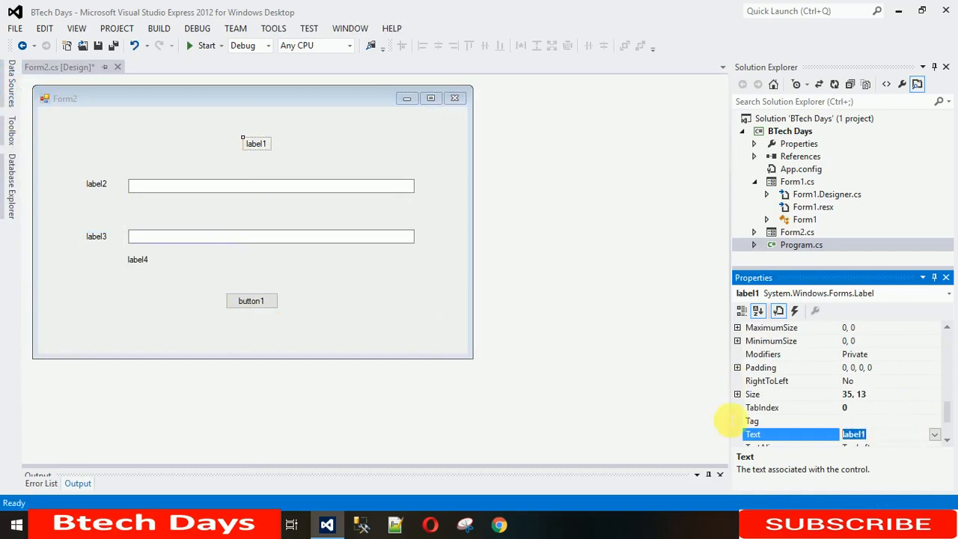
# Set label1's Text property to 'Sign Up'.
pyautogui.write('1')
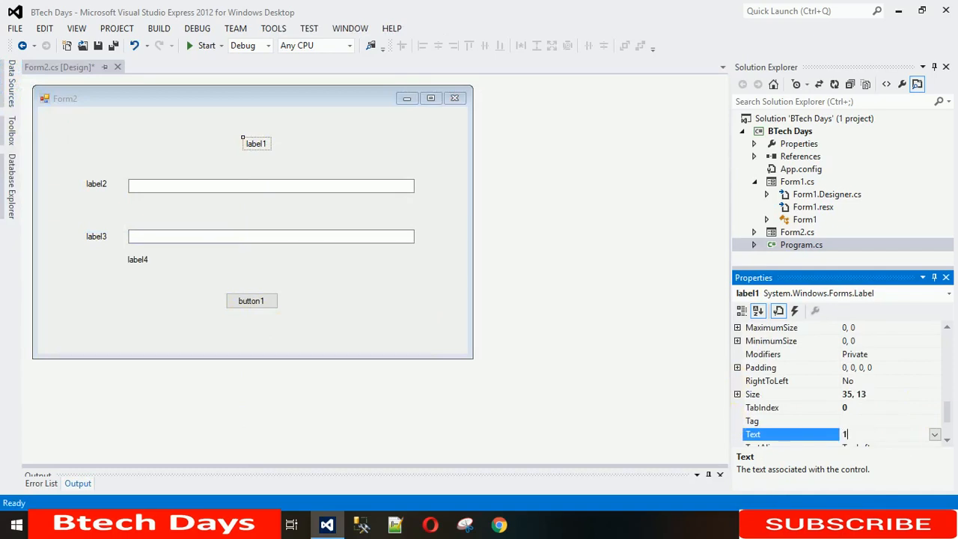
pyautogui.press('BackSpace')
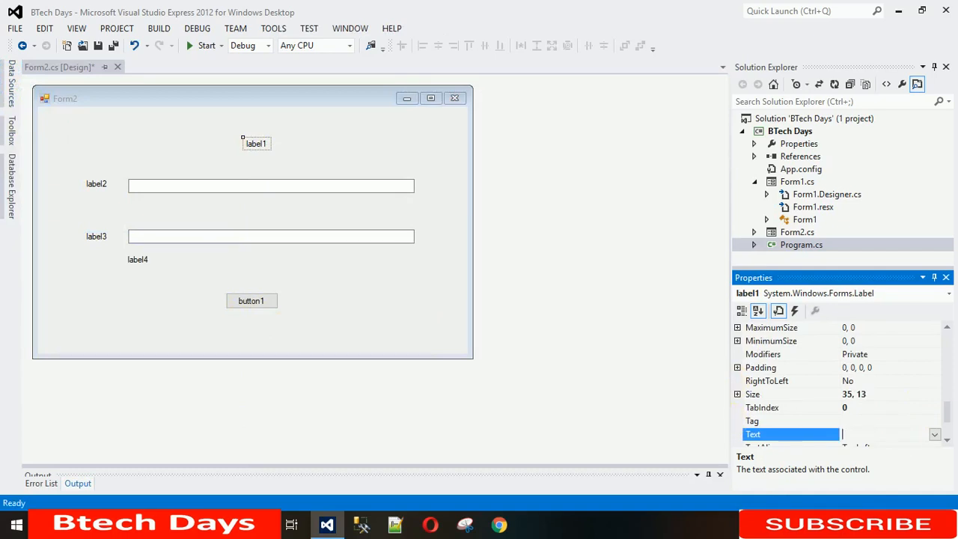
pyautogui.write('Sign Up')
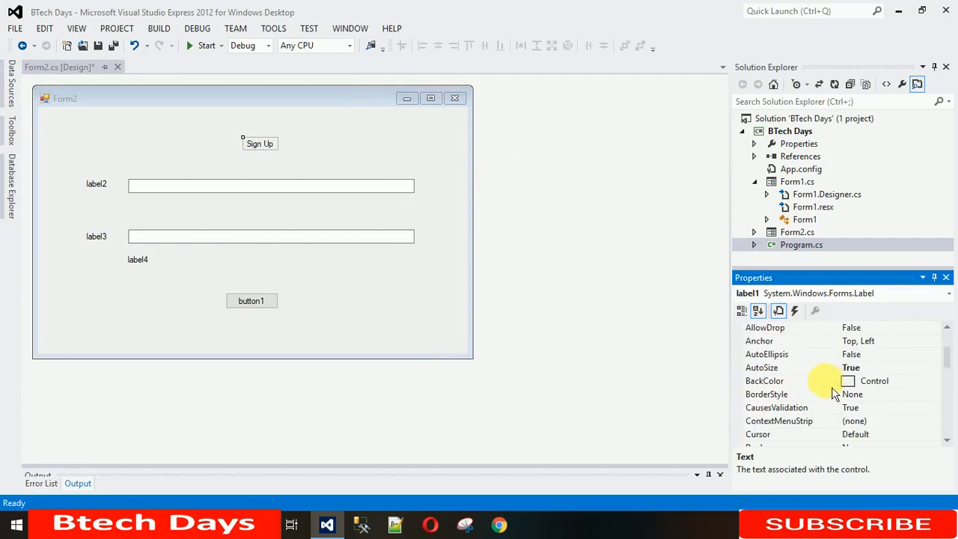
pyautogui.scroll(-3)
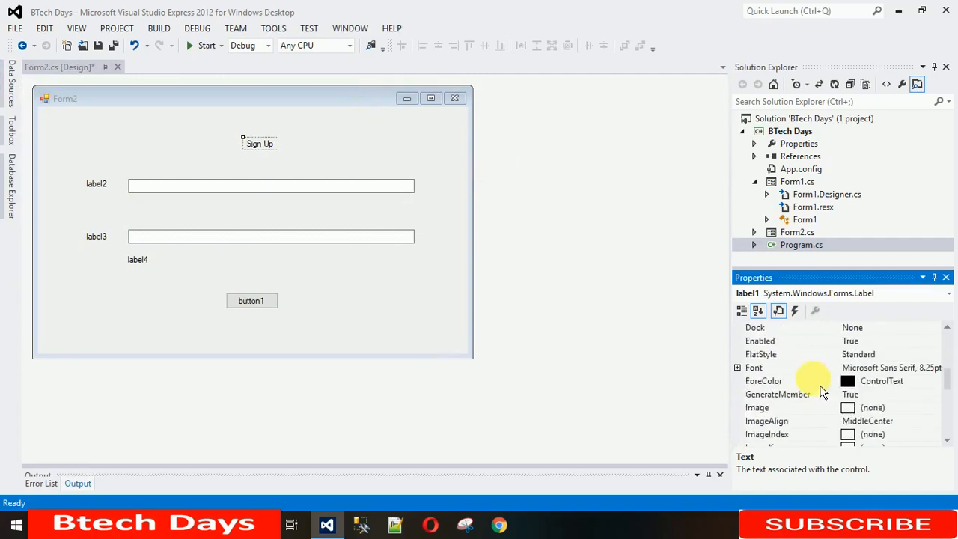
pyautogui.click(753, 367)
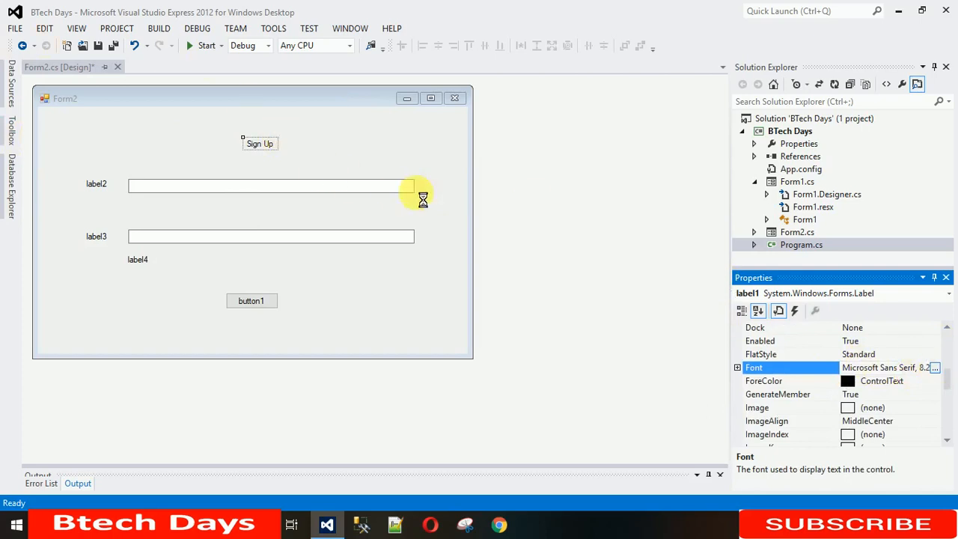
pyautogui.moveTo(574, 191)
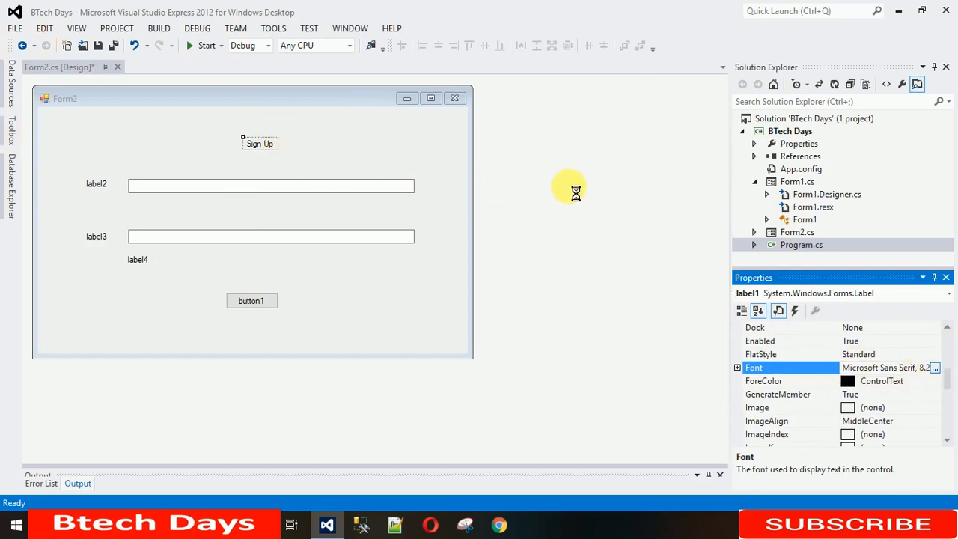
# Set the Sign Up heading font to MV Boli, Bold, size 14.
pyautogui.click(934, 366)
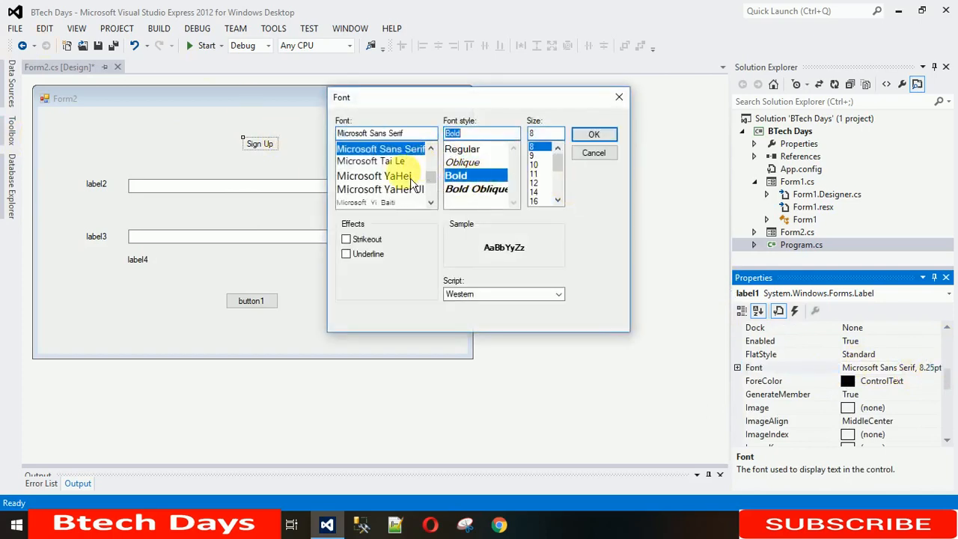
pyautogui.scroll(-3)
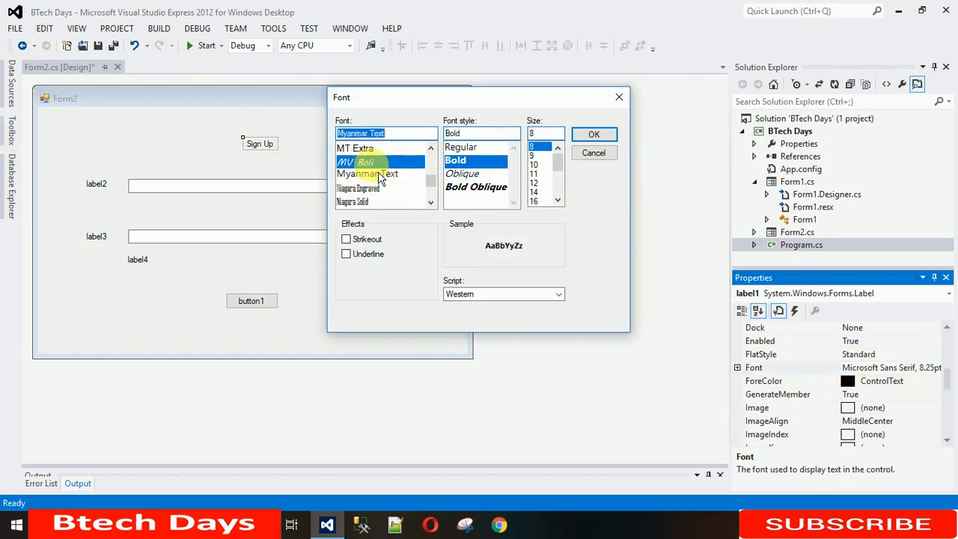
pyautogui.click(356, 162)
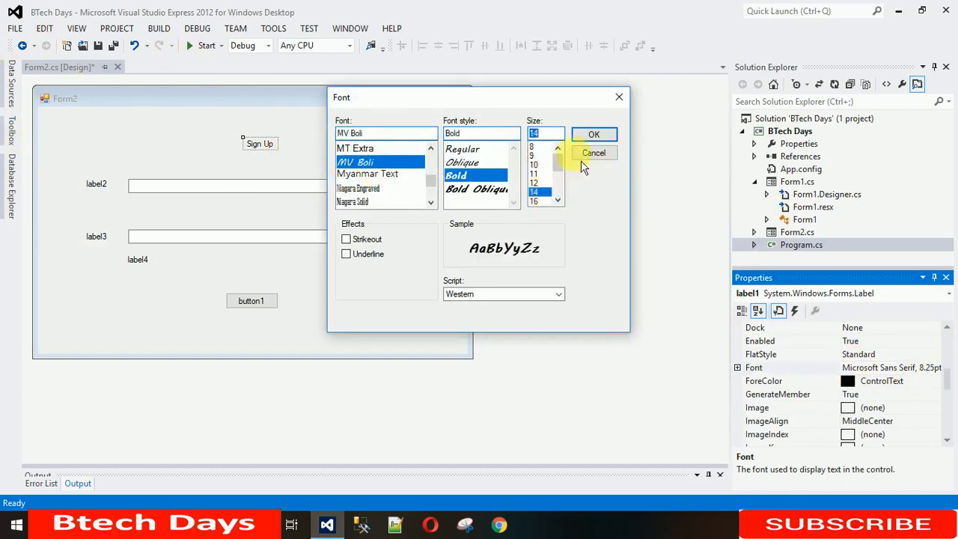
pyautogui.click(593, 134)
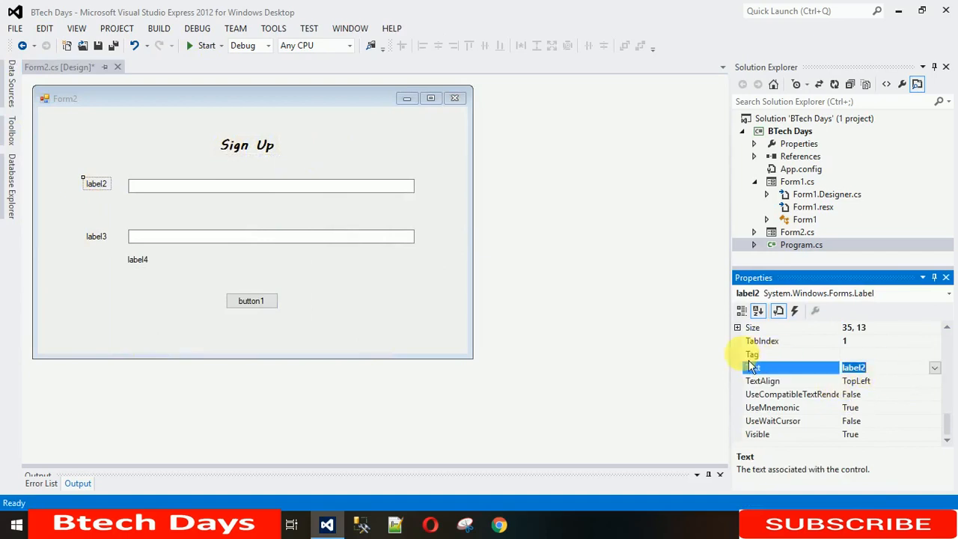
# Caption label2 'User name', label3 'Password', and button1 'Sign Up'.
pyautogui.write('User name')
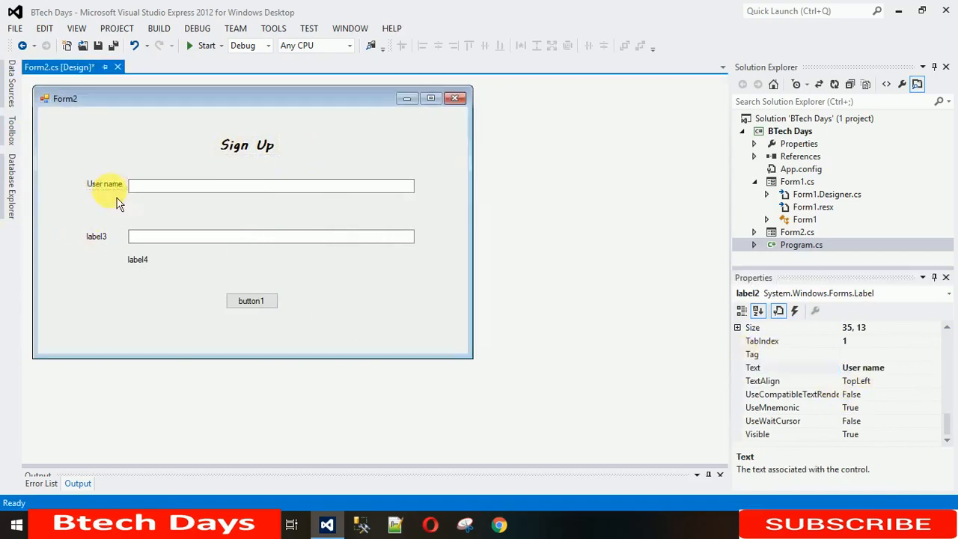
pyautogui.click(97, 236)
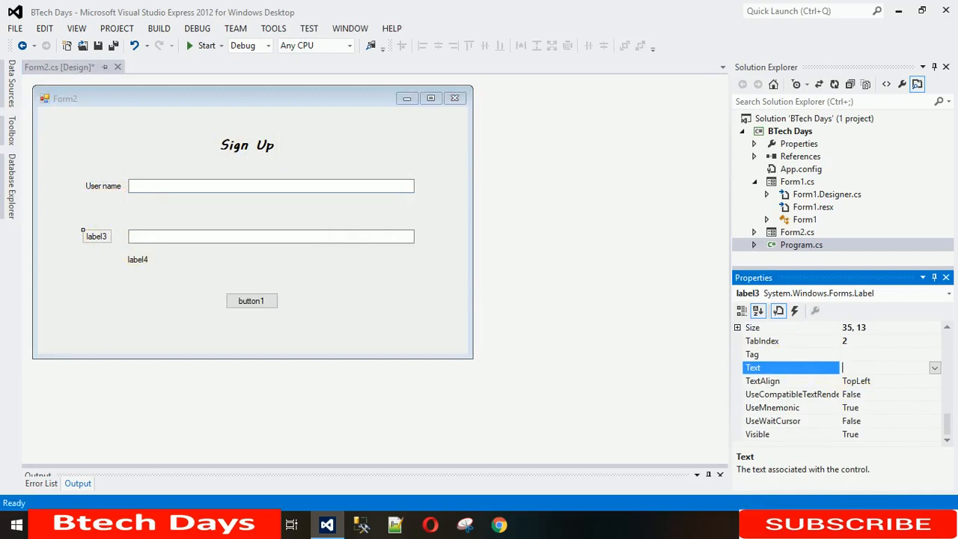
pyautogui.write('Password')
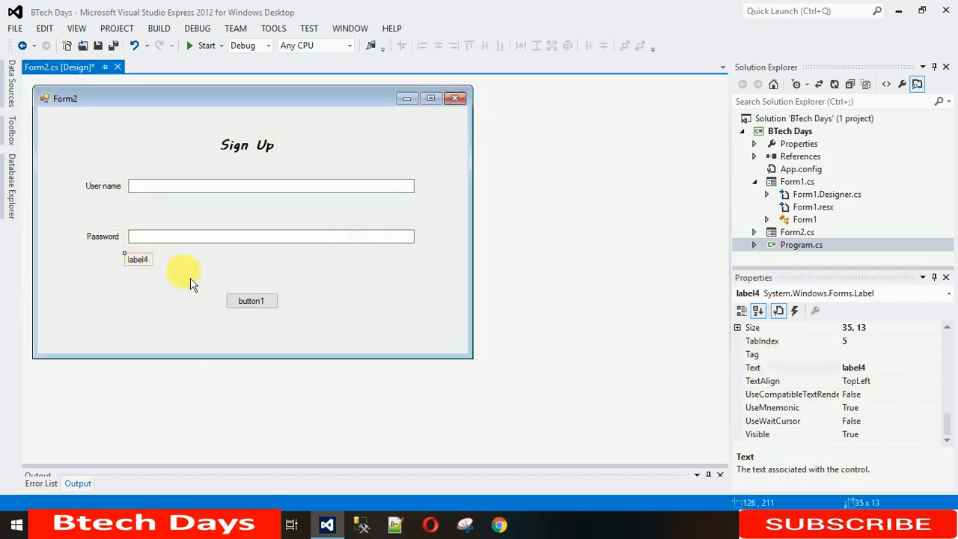
pyautogui.click(251, 300)
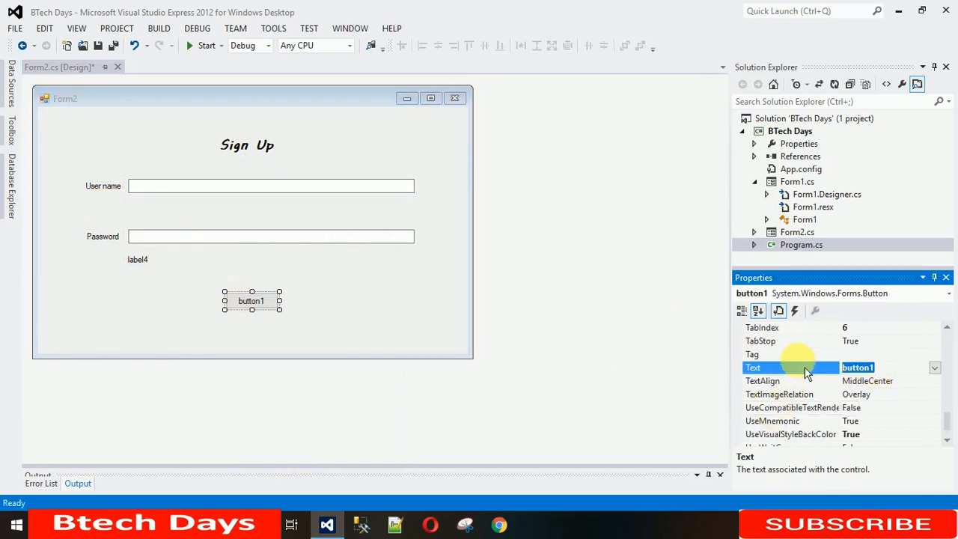
pyautogui.write('E')
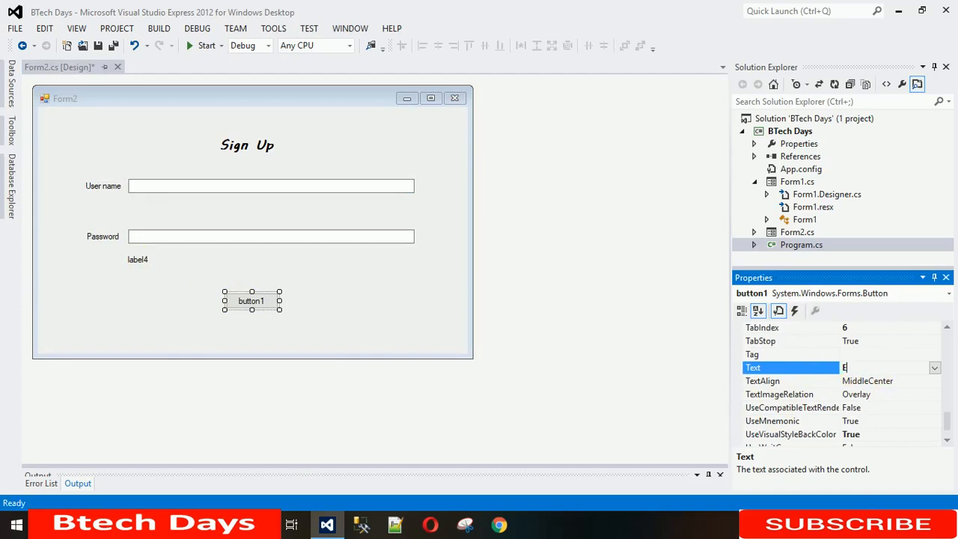
pyautogui.press('Backspace')
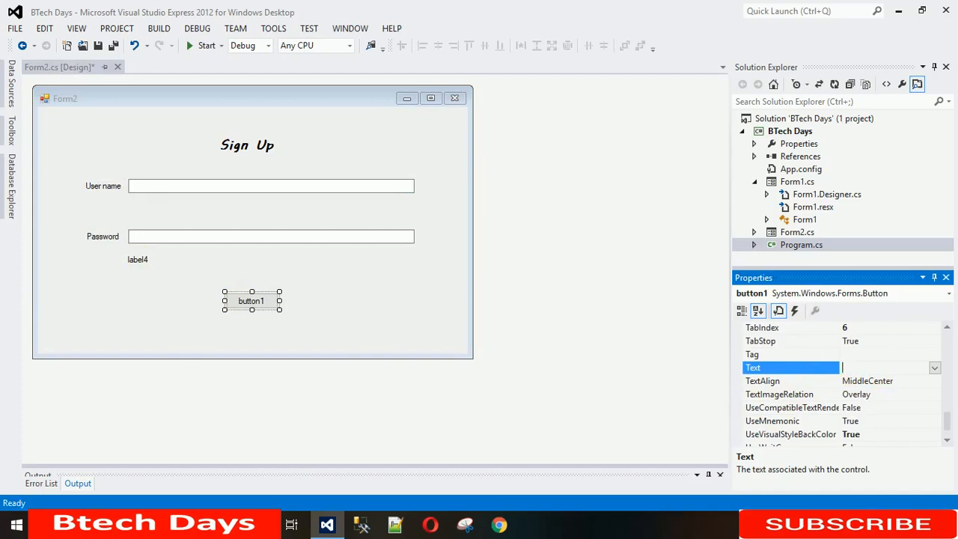
pyautogui.write('S')
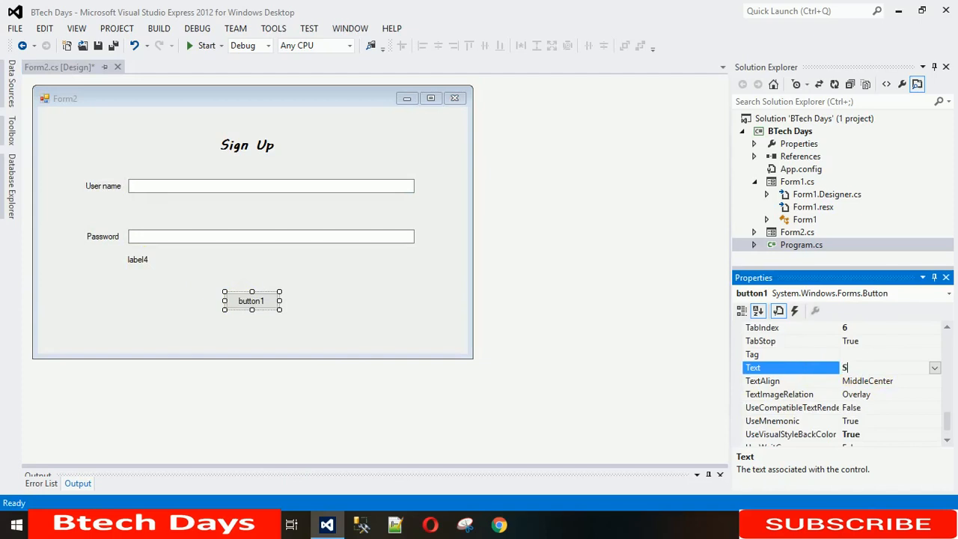
pyautogui.write('Sign U')
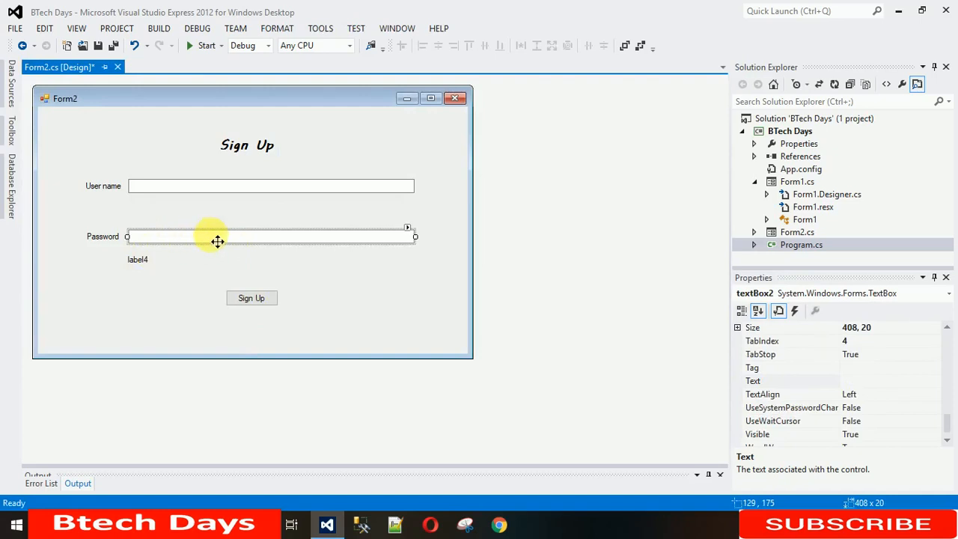
pyautogui.moveTo(216, 225)
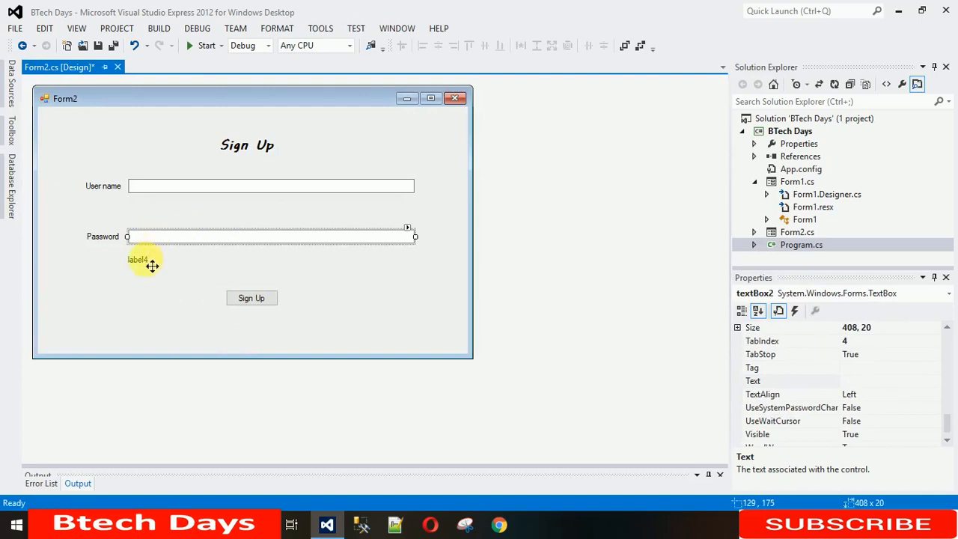
# Give the text boxes txt-prefixed names like txtPassword, and name the button btnSignUp.
pyautogui.click(137, 259)
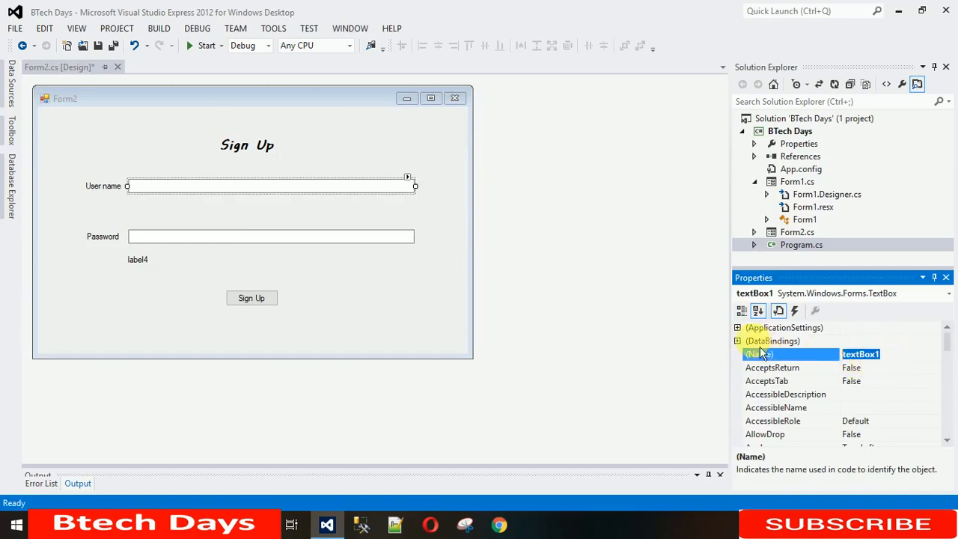
pyautogui.write('txt')
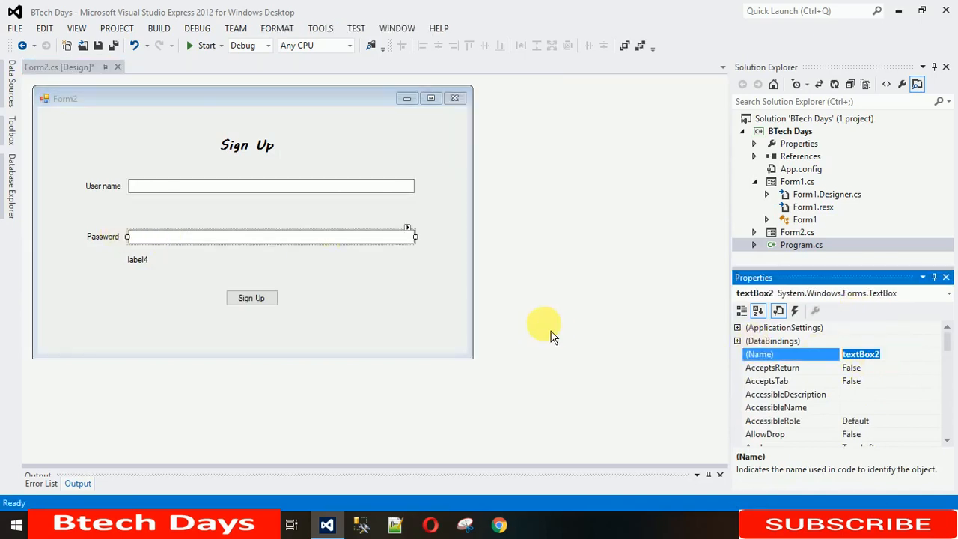
pyautogui.write('txtP')
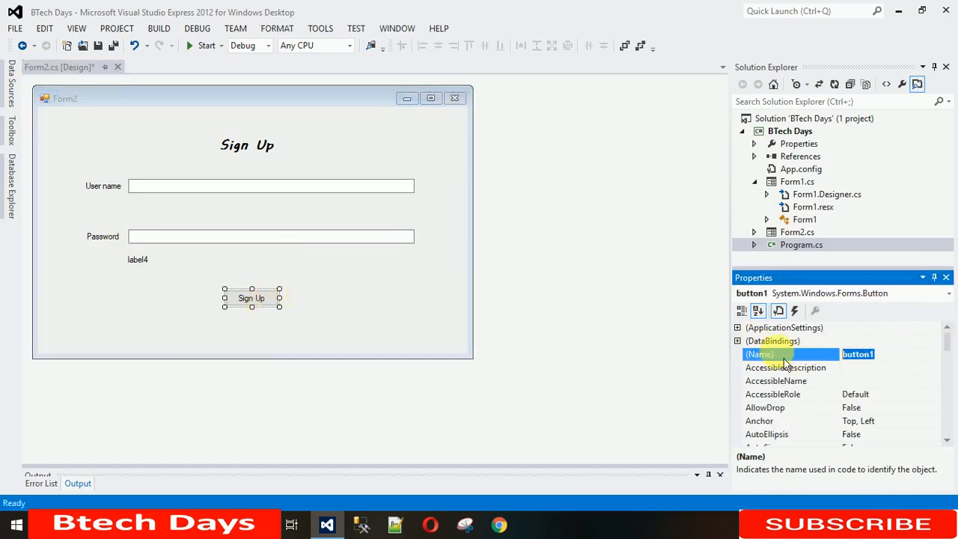
pyautogui.write('btnS')
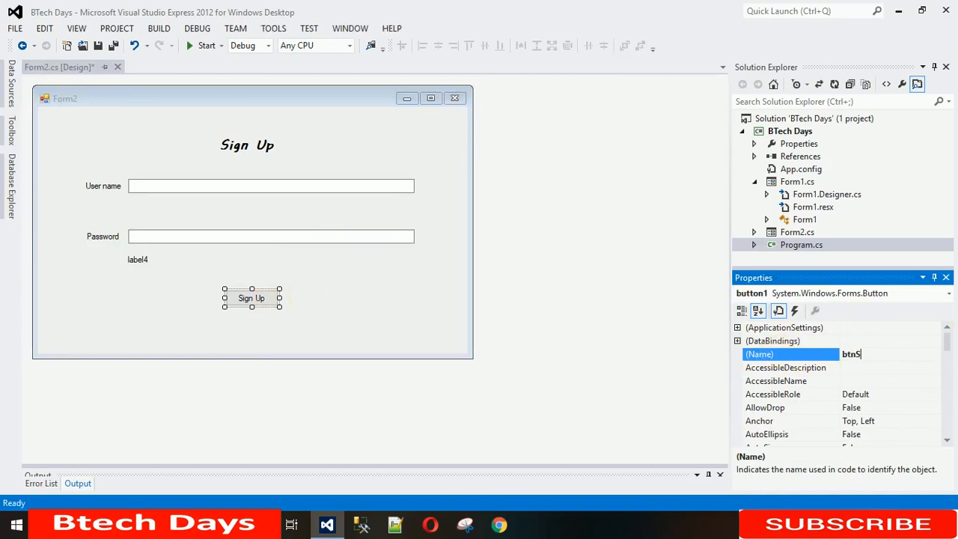
pyautogui.write('i')
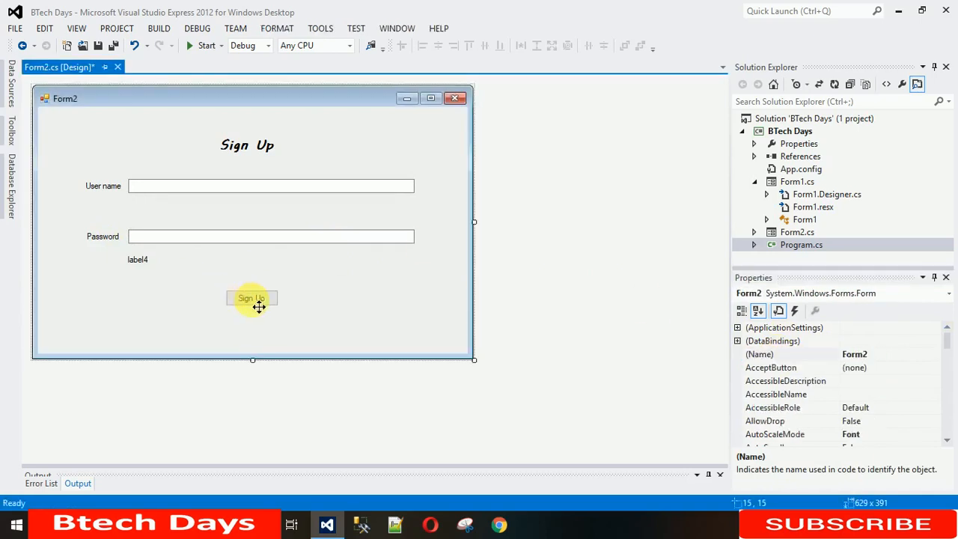
pyautogui.click(251, 297)
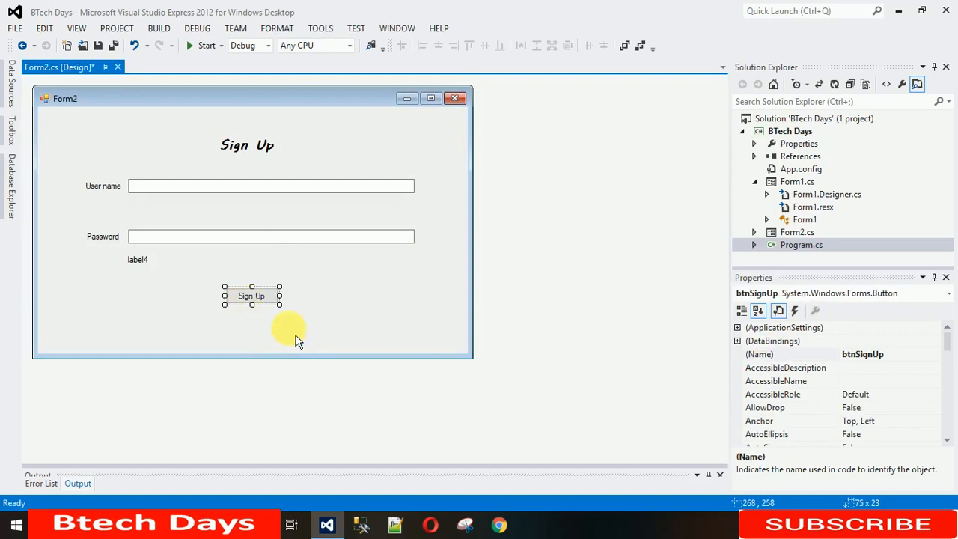
pyautogui.moveTo(351, 314)
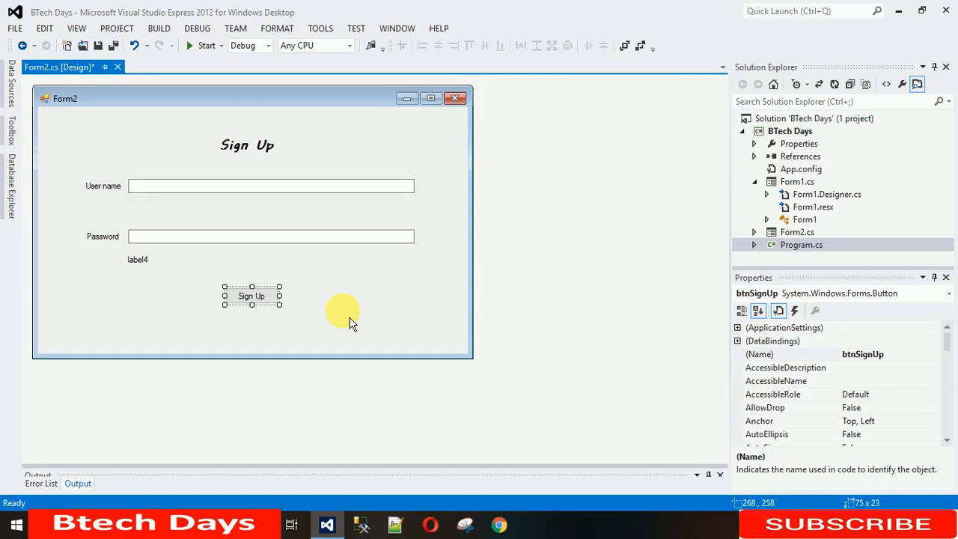
pyautogui.moveTo(307, 307)
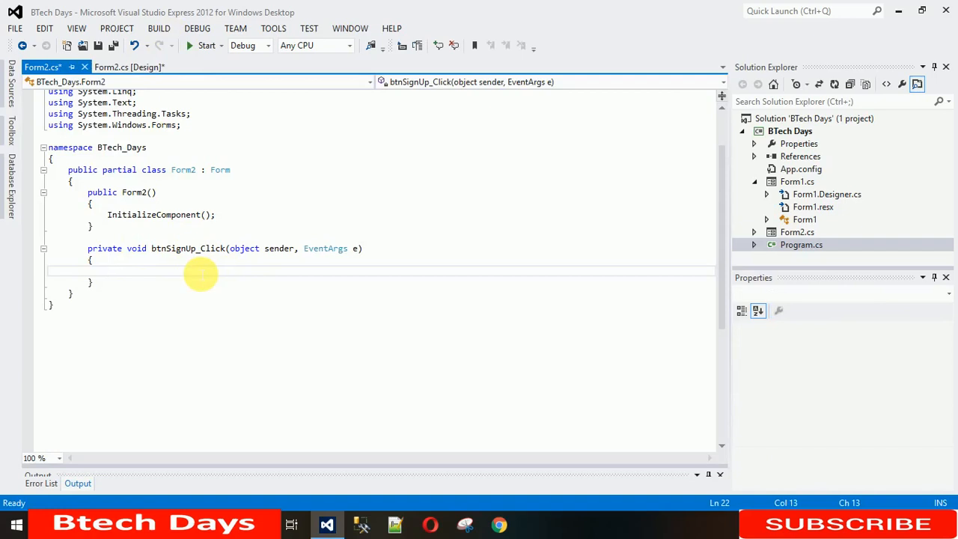
# Add a using System.Windows.Forms directive after the existing using lines.
pyautogui.click(107, 271)
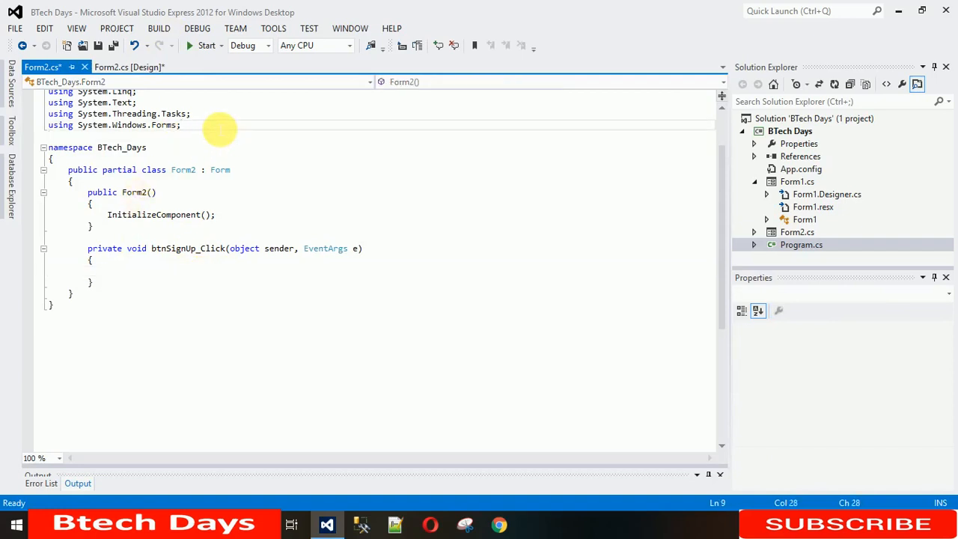
pyautogui.write('using')
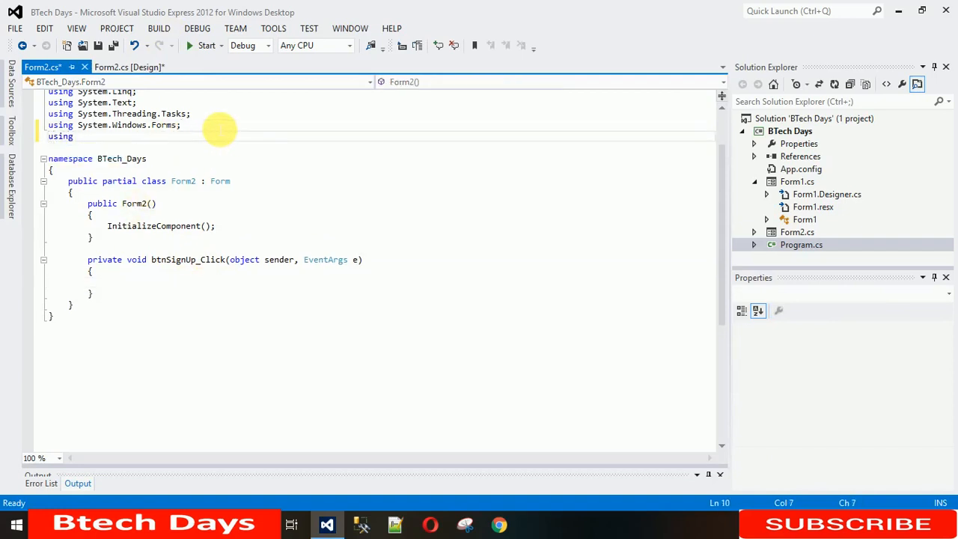
pyautogui.write('System')
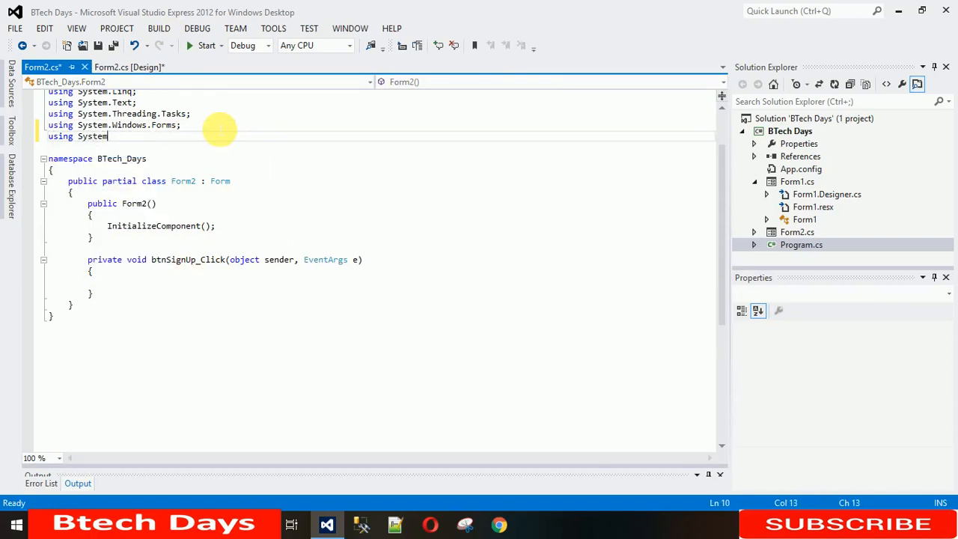
pyautogui.write('.Windows.Forms;')
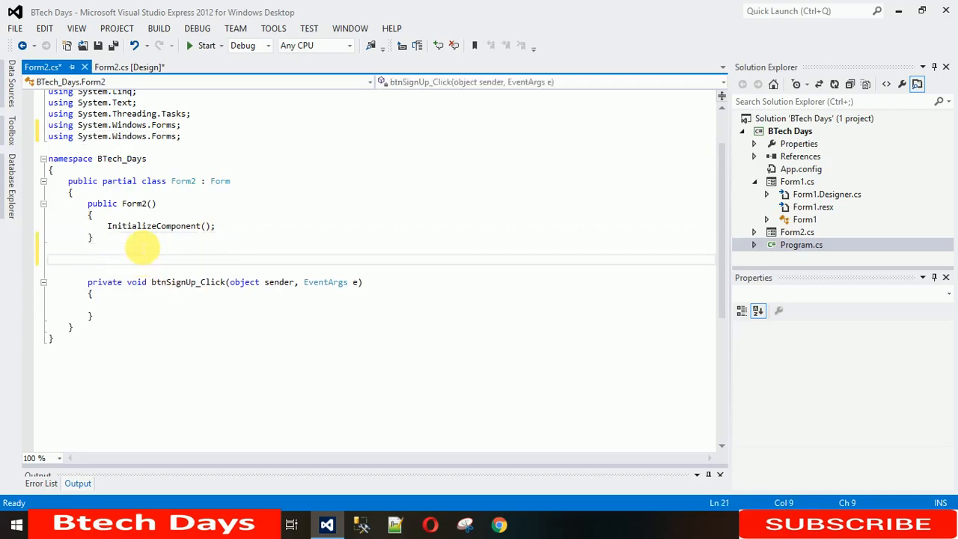
# Declare an empty static string Encrypt(string value) method above the click handler.
pyautogui.write('static')
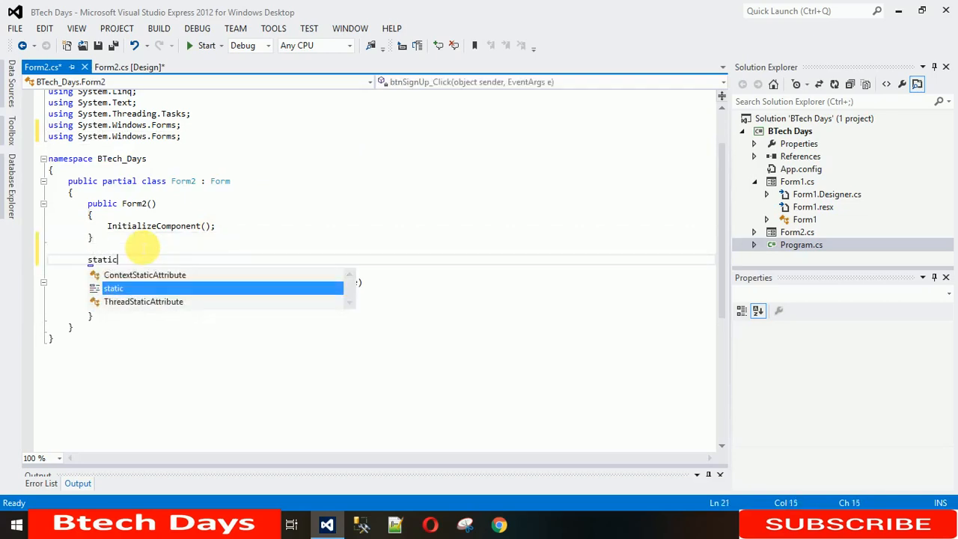
pyautogui.write('string')
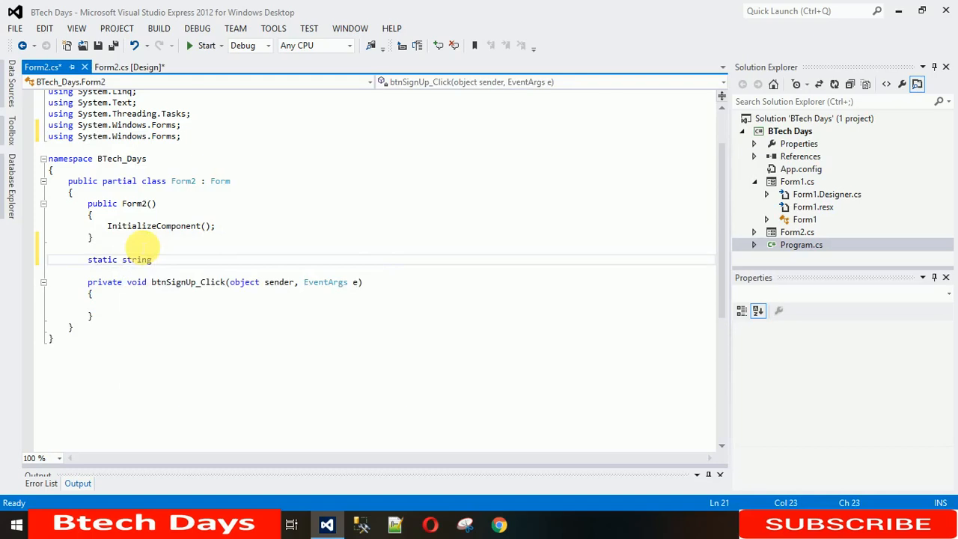
pyautogui.write('En')
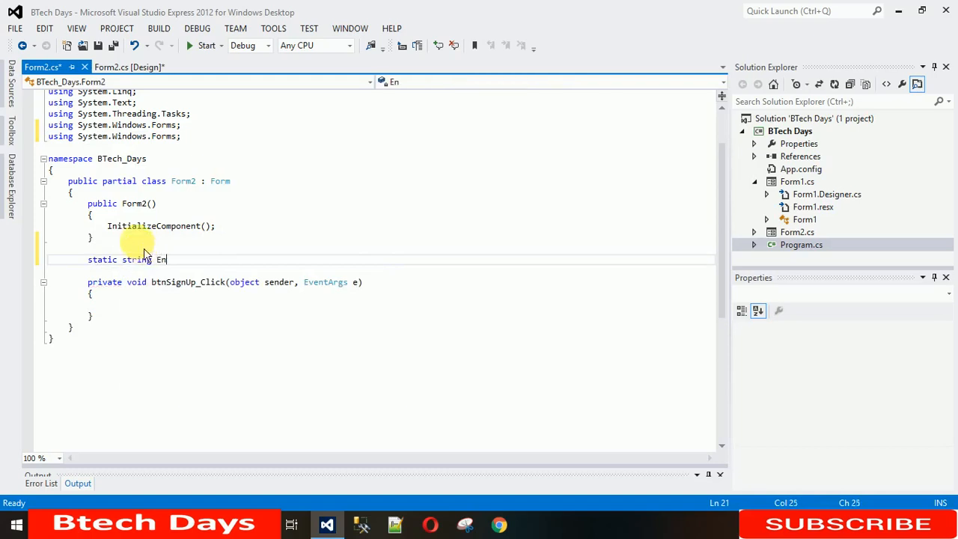
pyautogui.write('crypt')
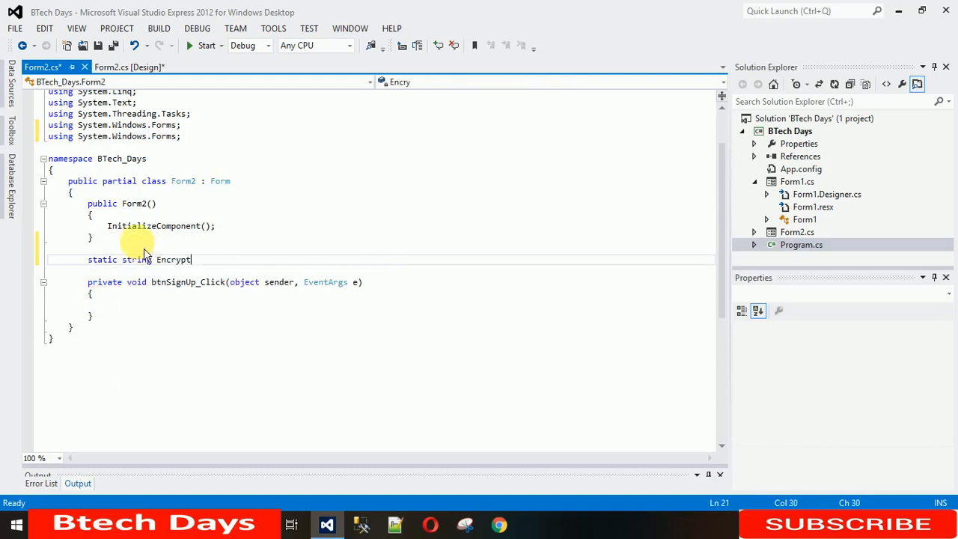
pyautogui.write('(string value')
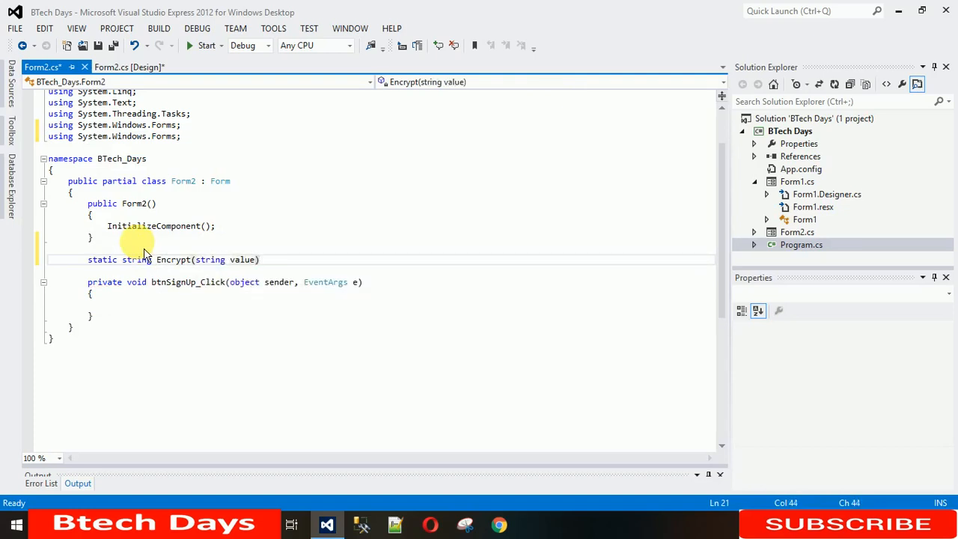
pyautogui.press('enter')
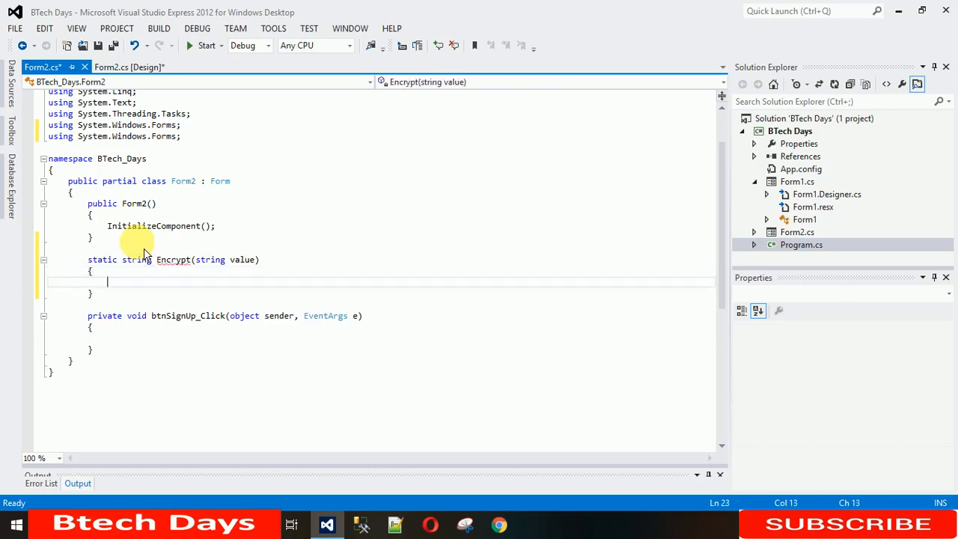
# Open a using block declaring md = new MD5CryptoServiveProvider() inside Encrypt.
pyautogui.write('using')
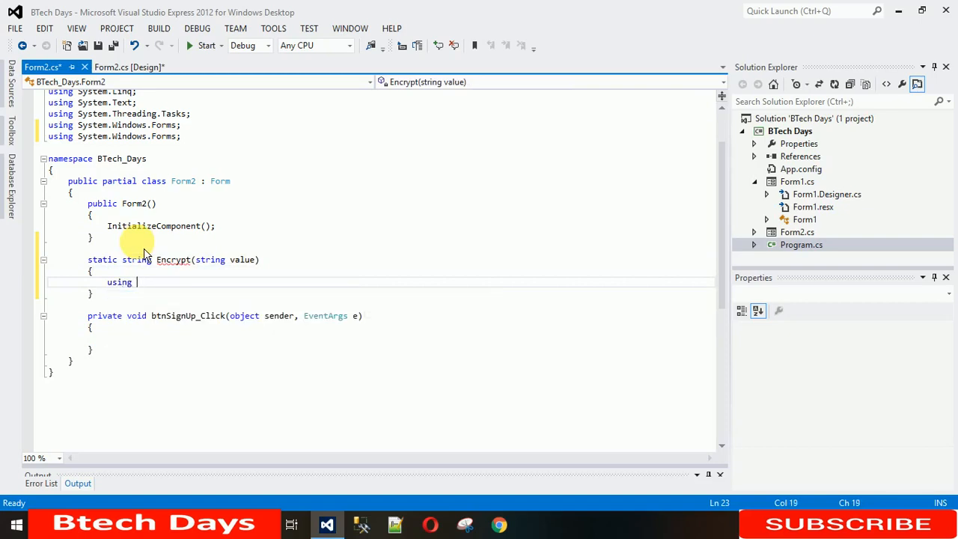
pyautogui.write('(md')
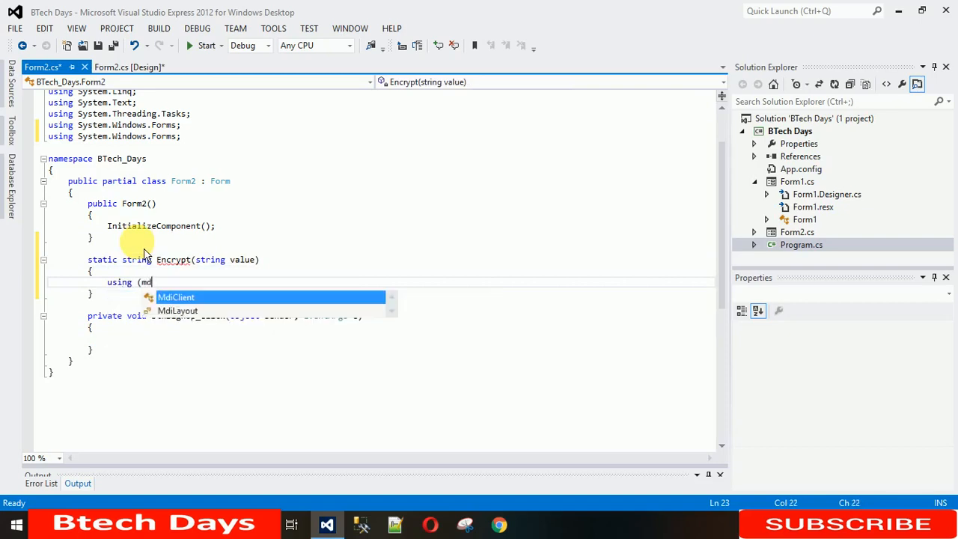
pyautogui.write('5')
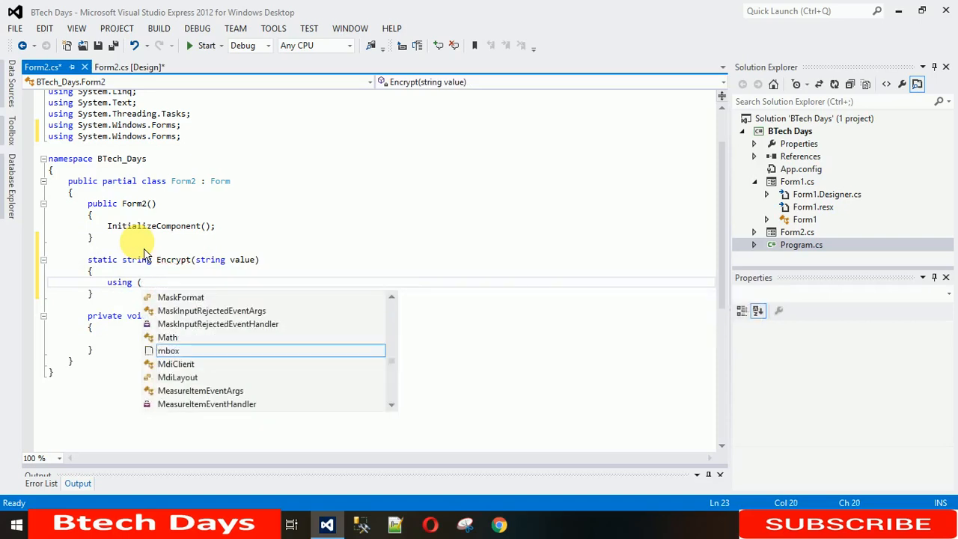
pyautogui.write('MD')
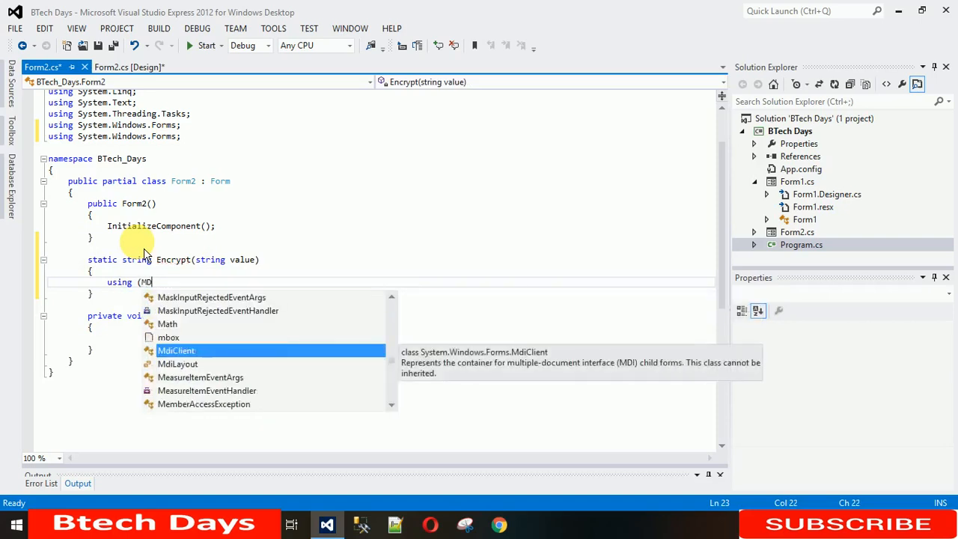
pyautogui.write('5')
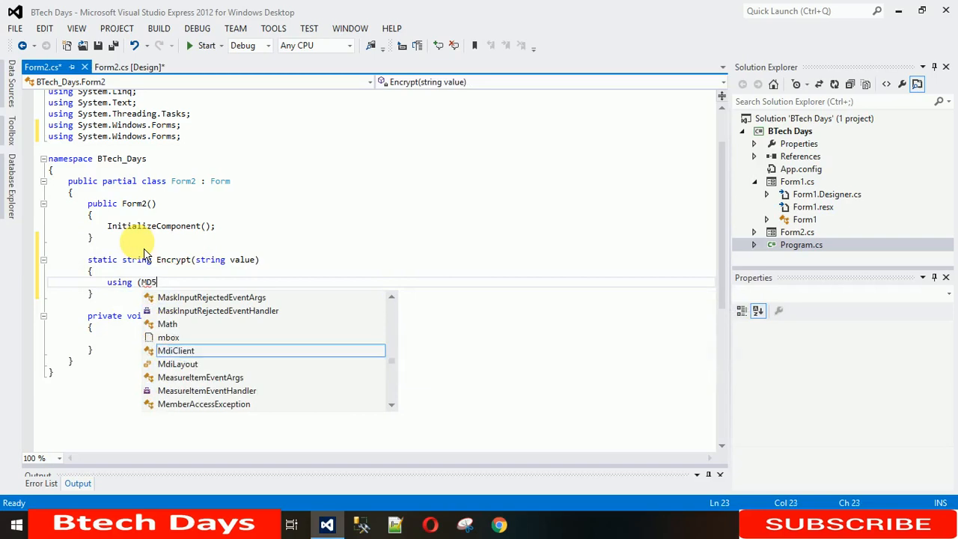
pyautogui.write('C')
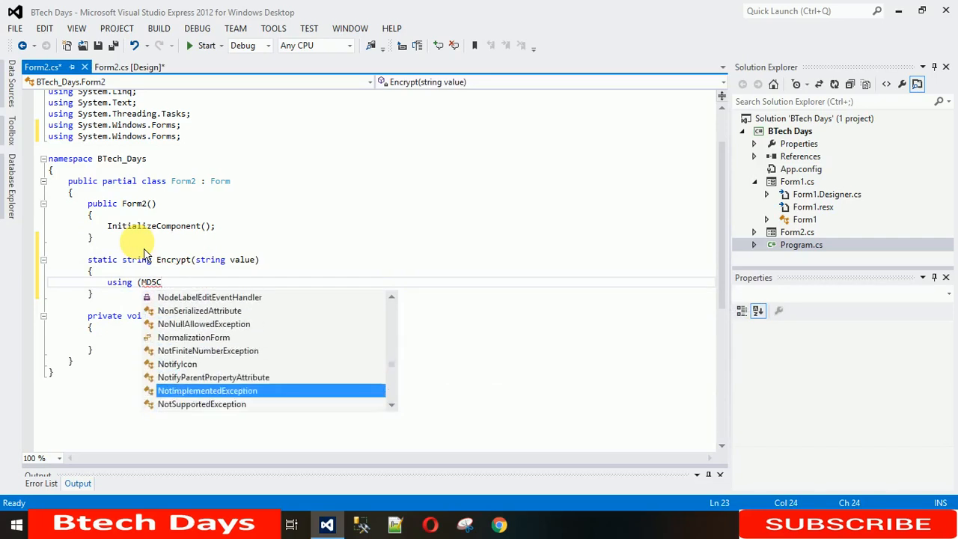
pyautogui.press('escape')
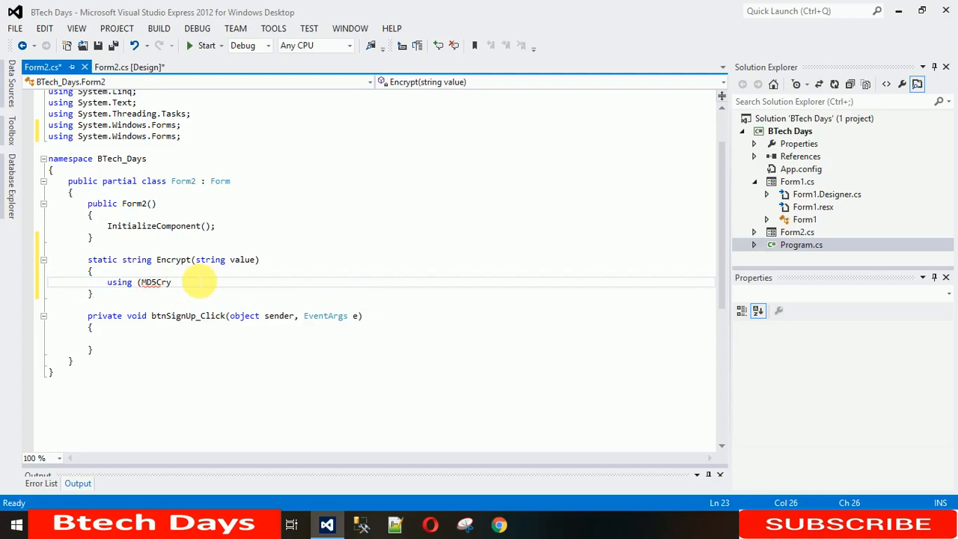
pyautogui.write('pto')
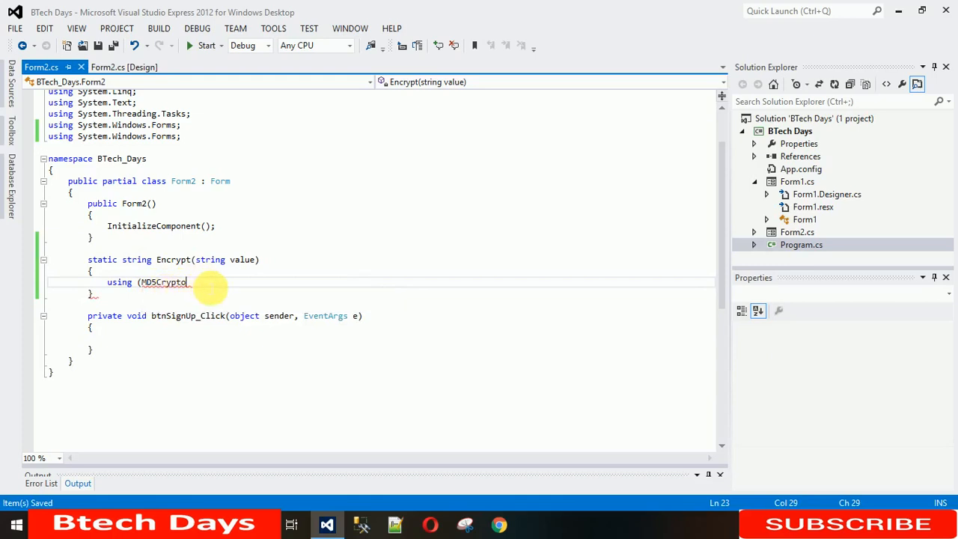
pyautogui.write('Ser')
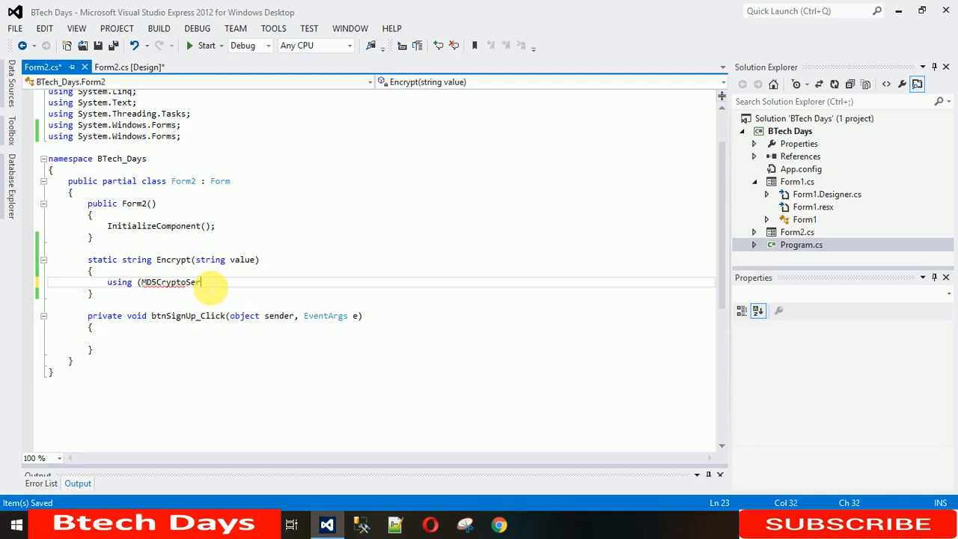
pyautogui.write('viveProvider')
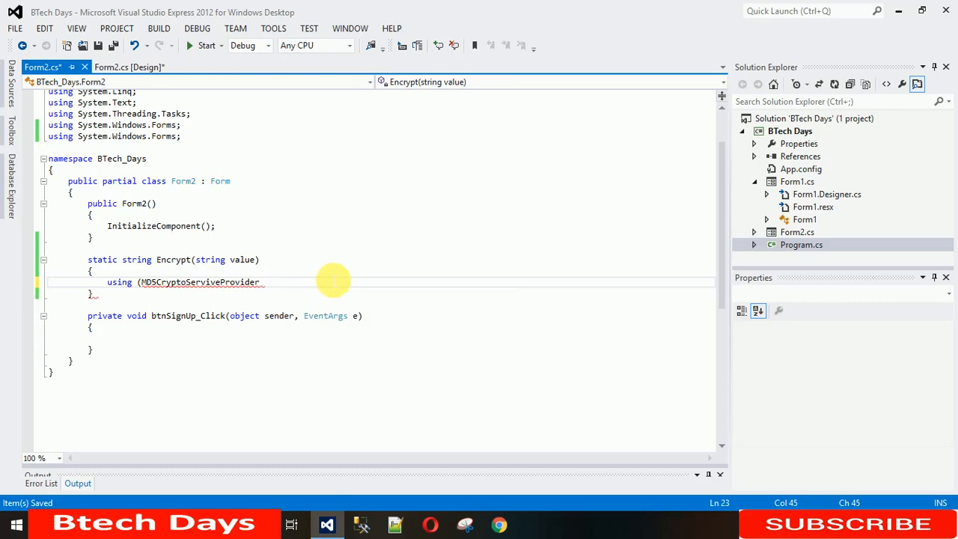
pyautogui.write('md')
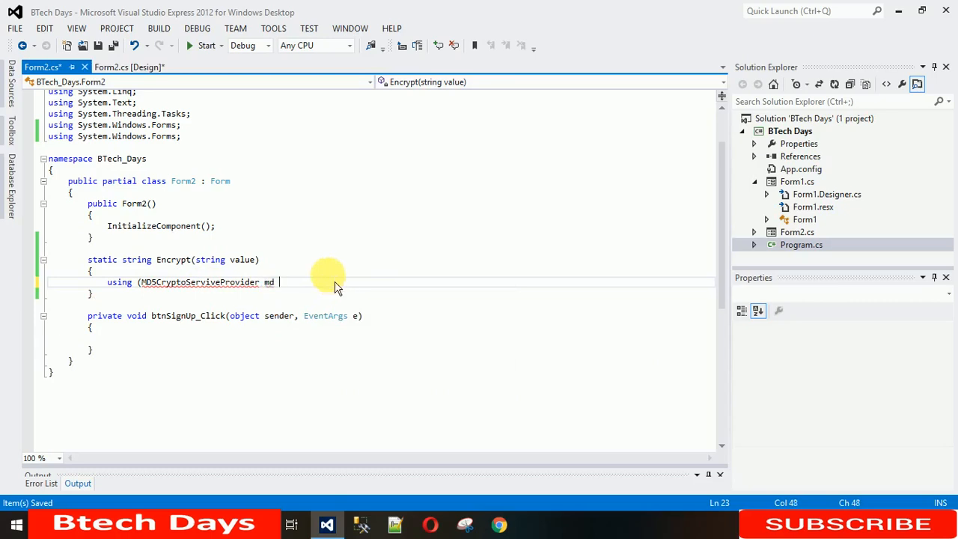
pyautogui.write('= new MD5CryptoServiceProvider')
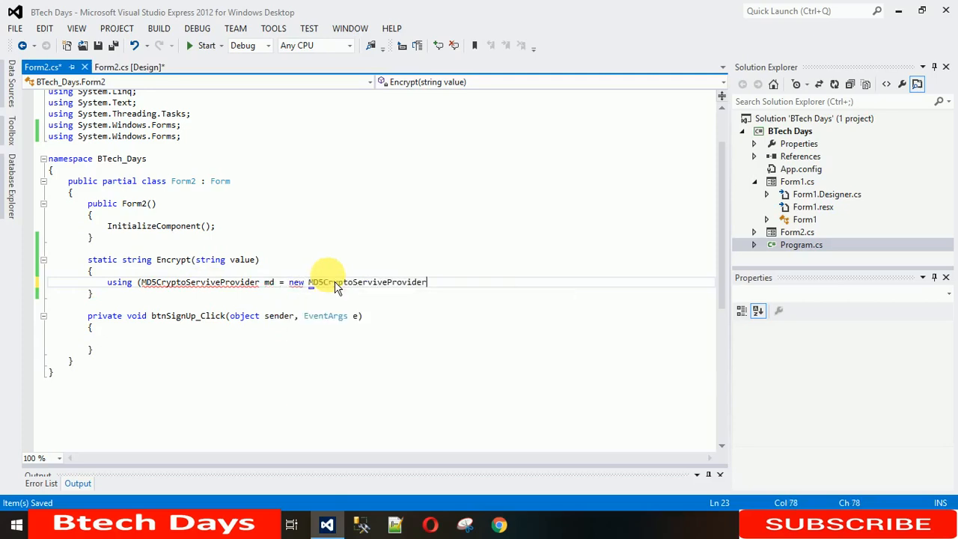
pyautogui.write('())')
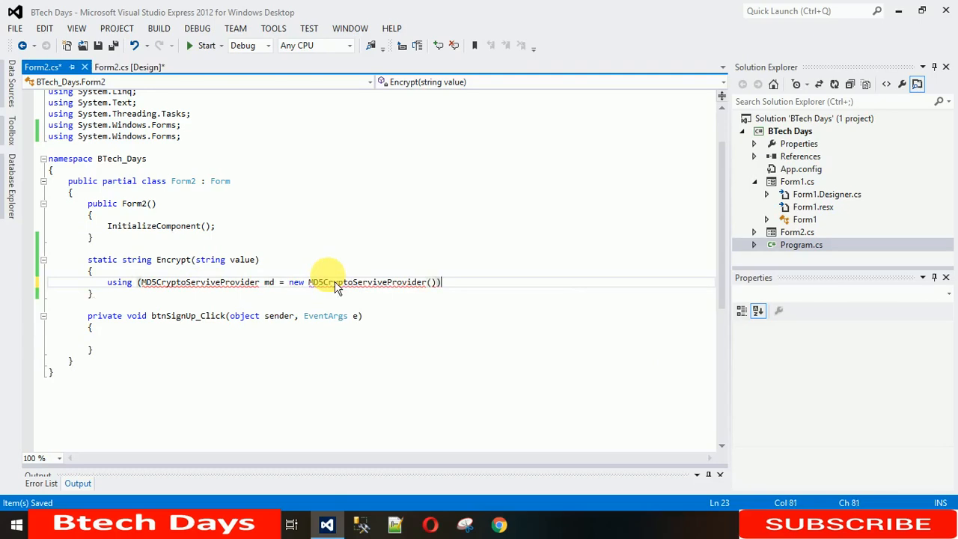
pyautogui.moveTo(372, 281)
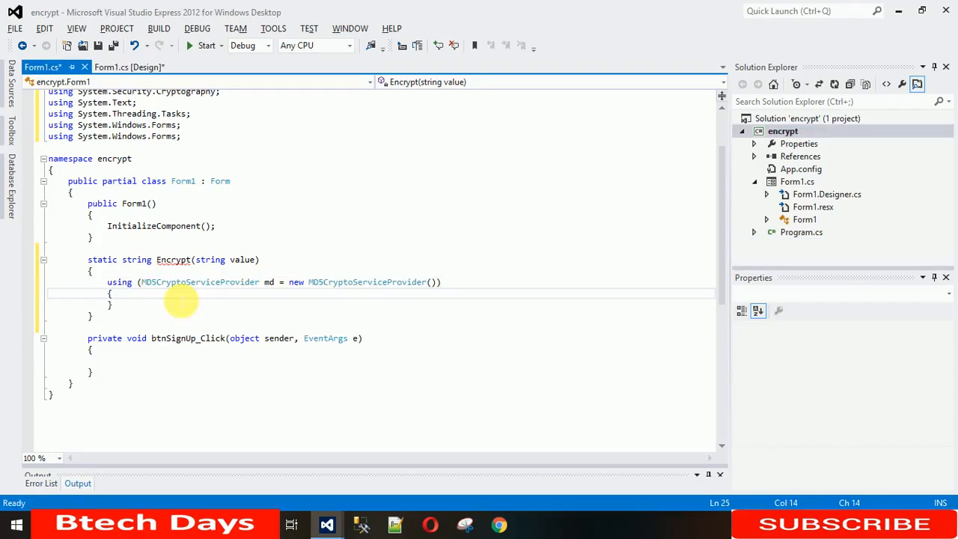
pyautogui.moveTo(168, 282)
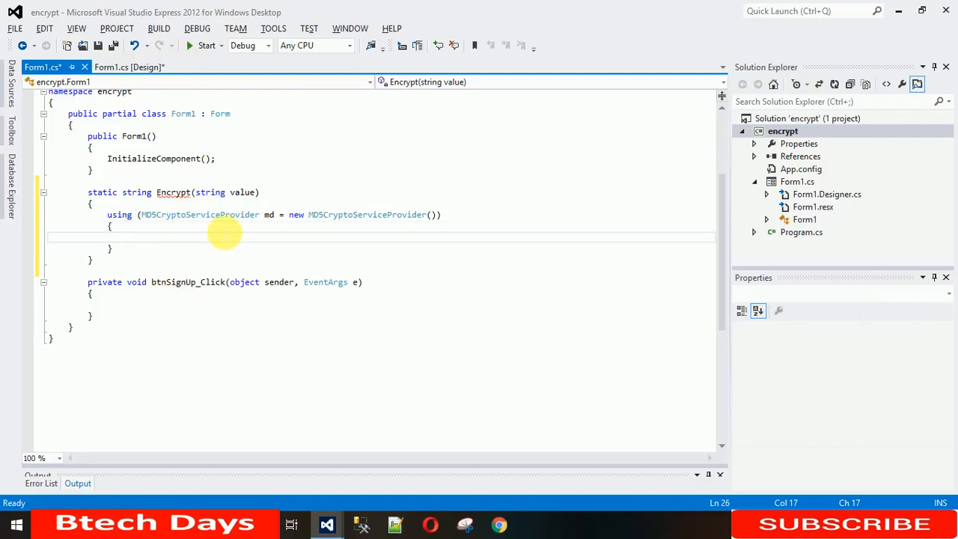
# Declare a UTF8Encoding utf8 object inside the using block.
pyautogui.write('utf')
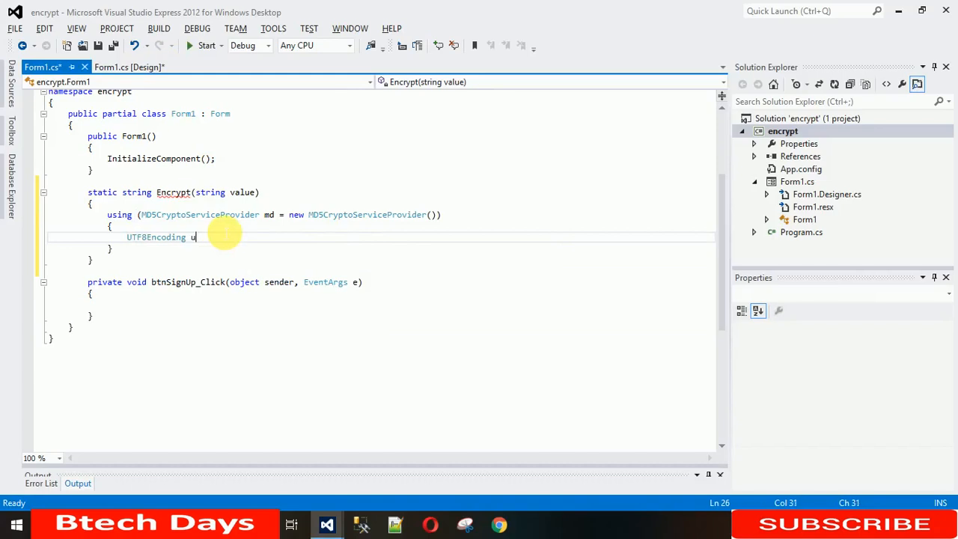
pyautogui.write('t')
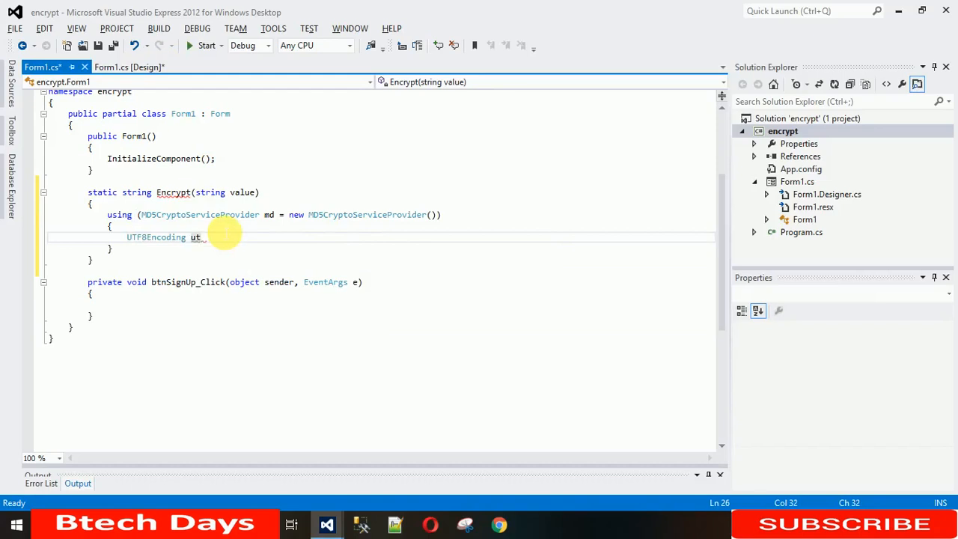
pyautogui.write('f8 = new')
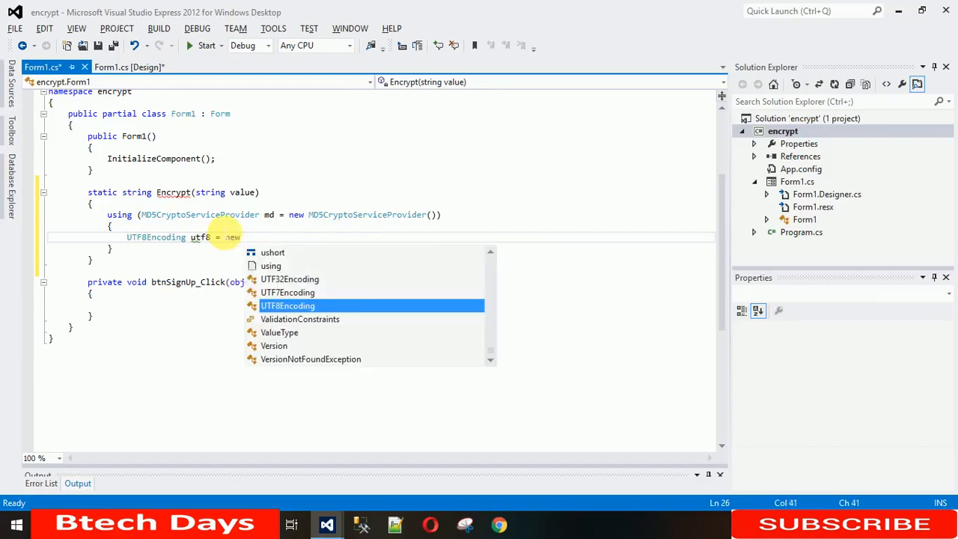
pyautogui.press('Tab')
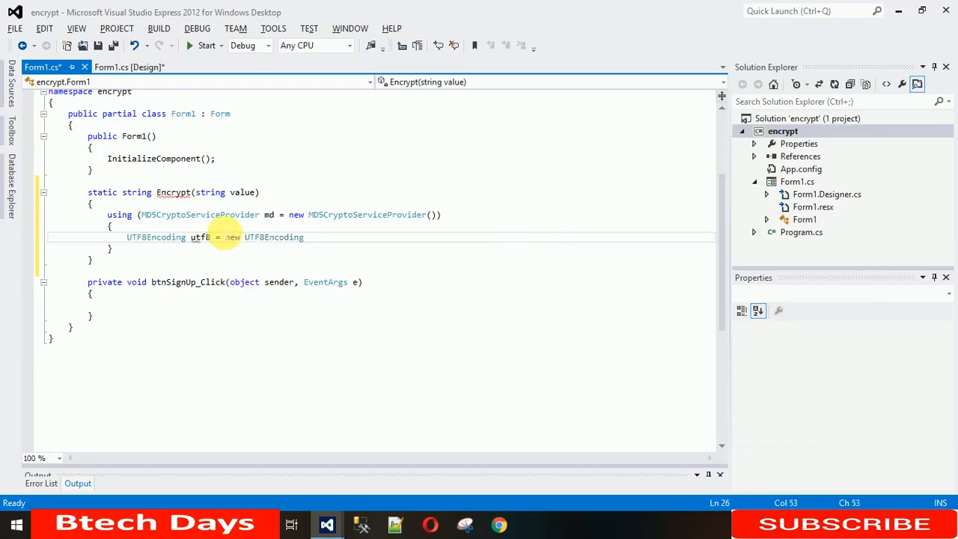
pyautogui.write(';')
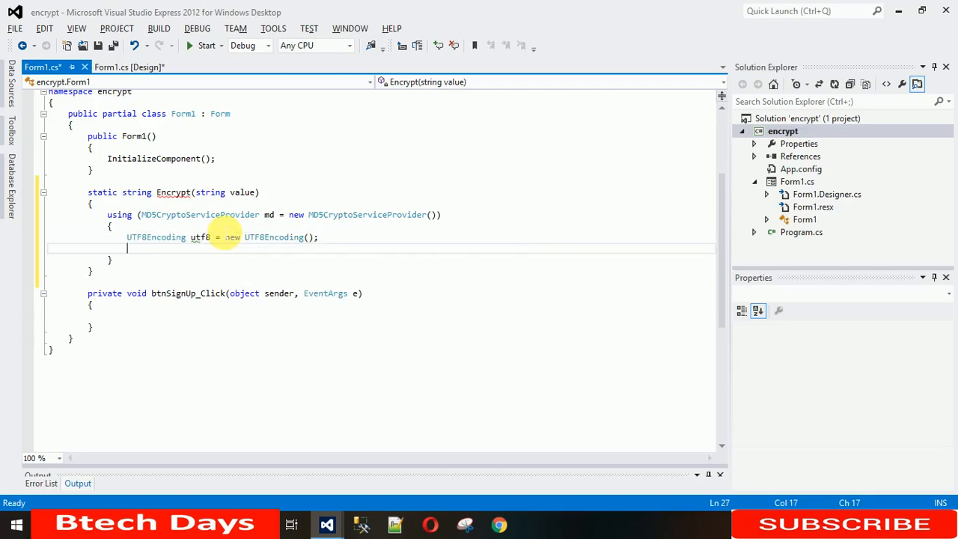
# Compute byte[] data = md.ComputeHash(utf8.GetBytes(value)).
pyautogui.write('byte[] data =')
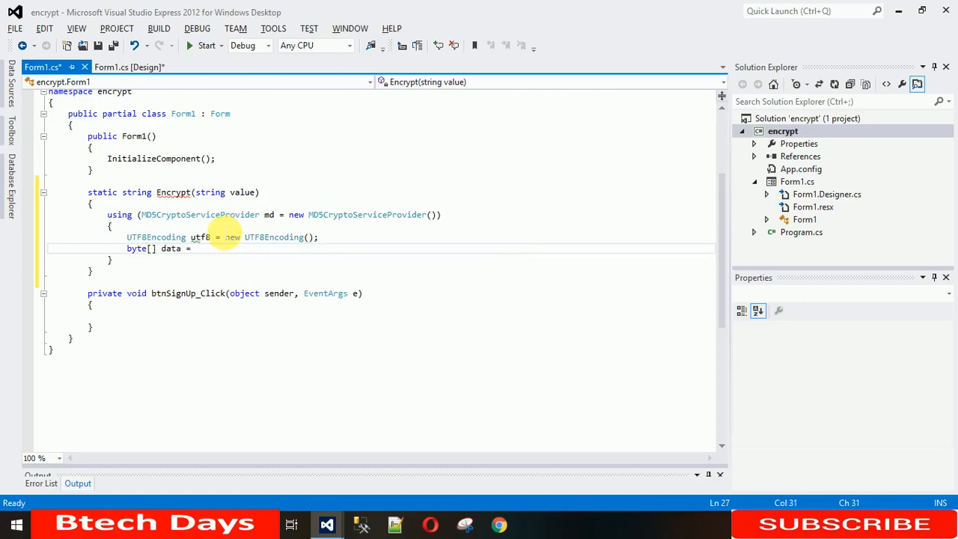
pyautogui.write('md.')
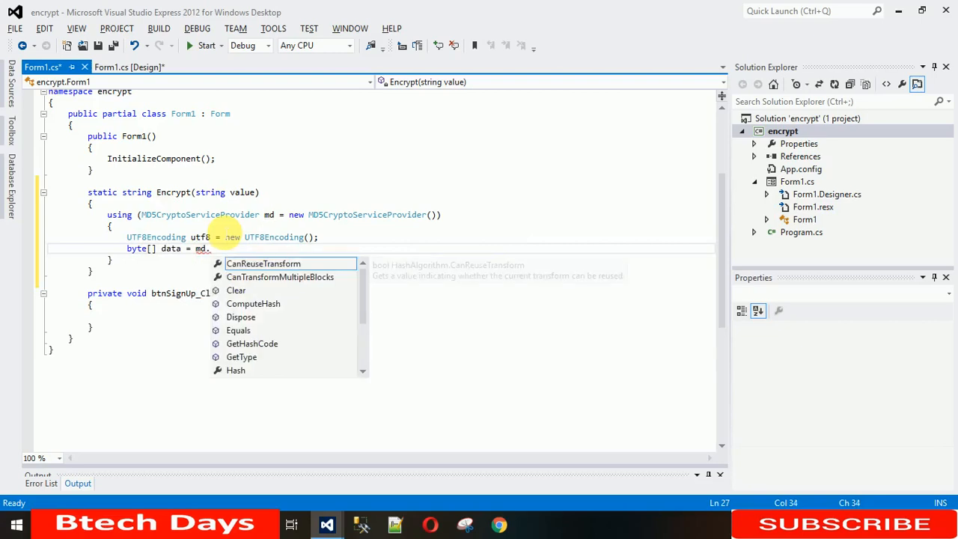
pyautogui.write('com')
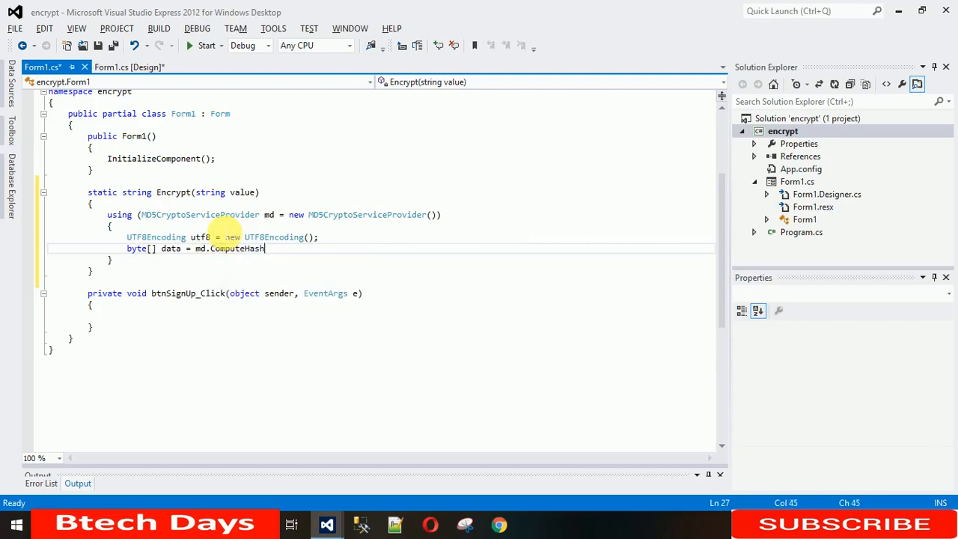
pyautogui.write('(utf8.GetBytes(')
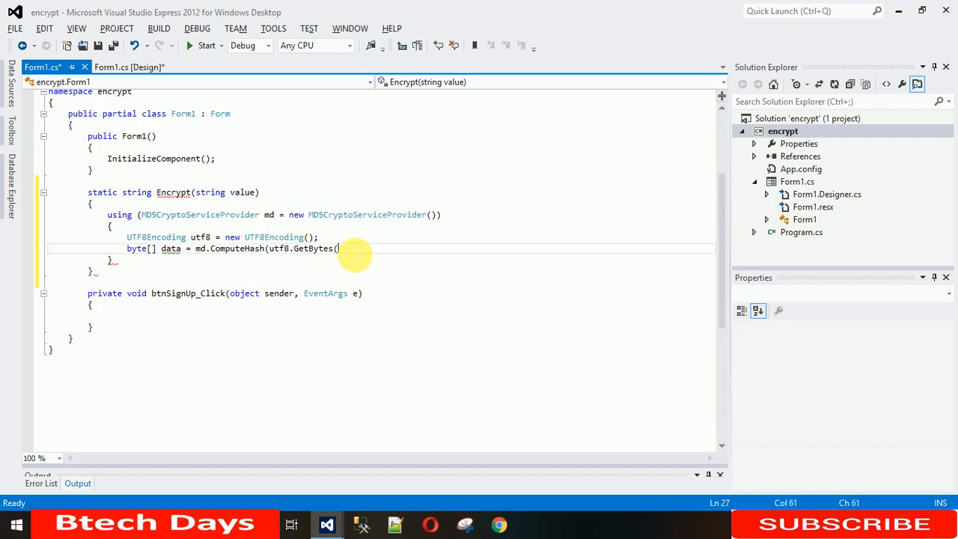
pyautogui.write('value));')
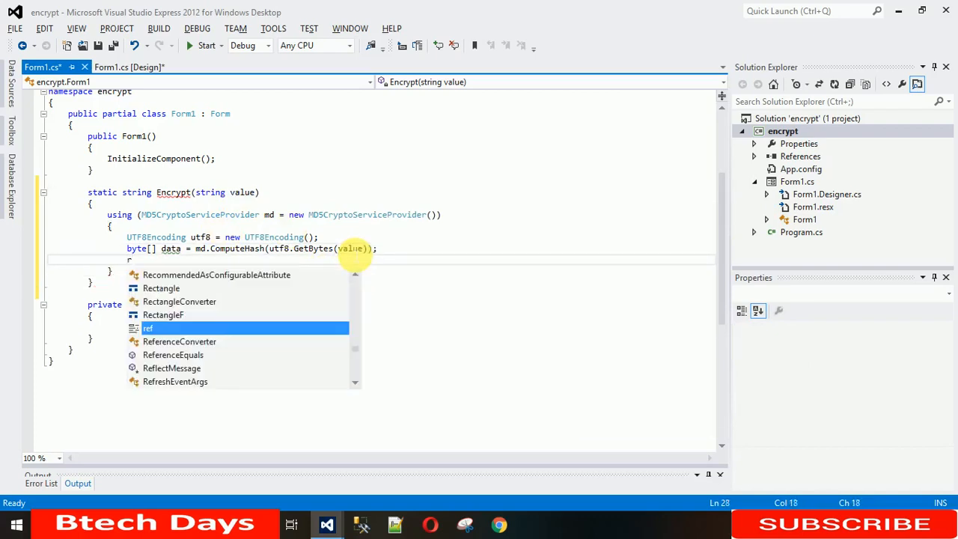
# Return Convert.ToBase64String(data) from Encrypt.
pyautogui.write('eturn')
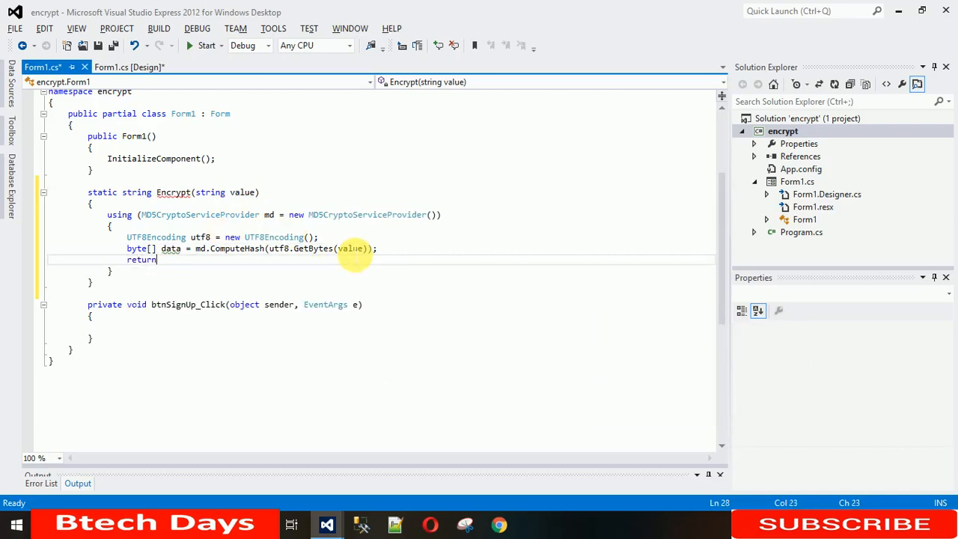
pyautogui.write('con')
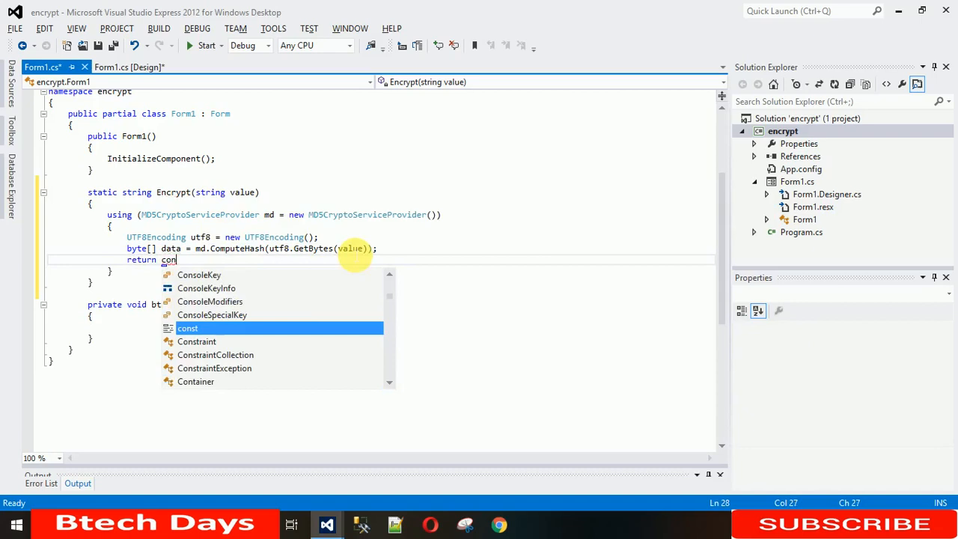
pyautogui.write('Convert')
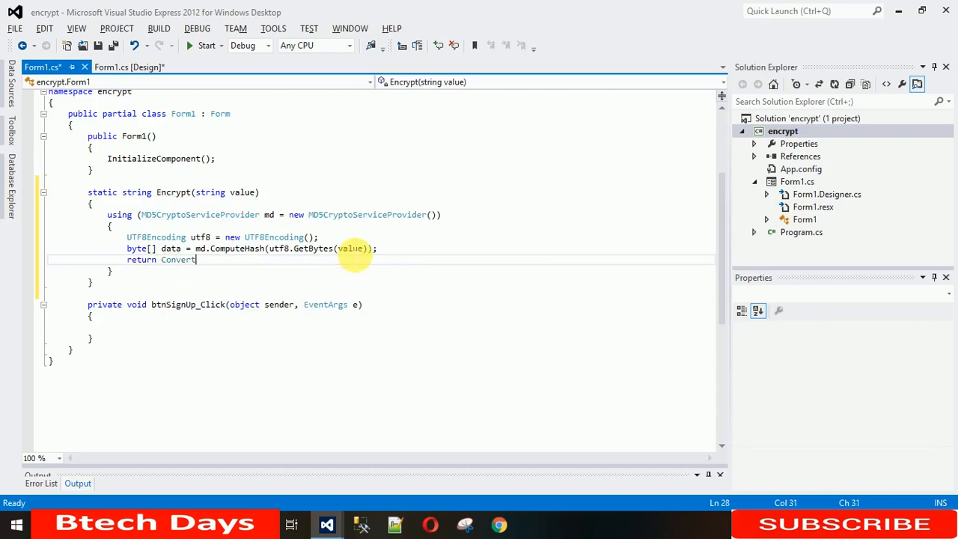
pyautogui.write('.to')
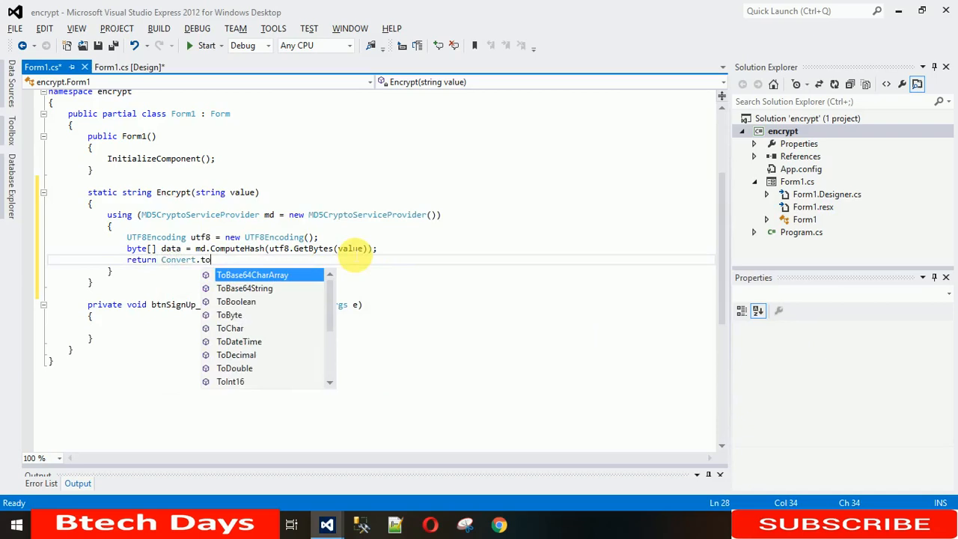
pyautogui.write('b')
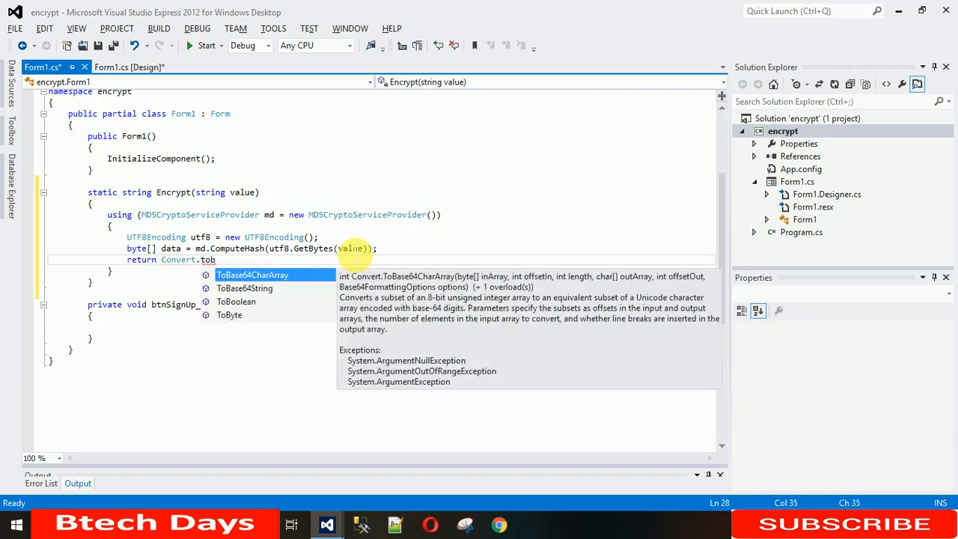
pyautogui.write('ToBase64String(')
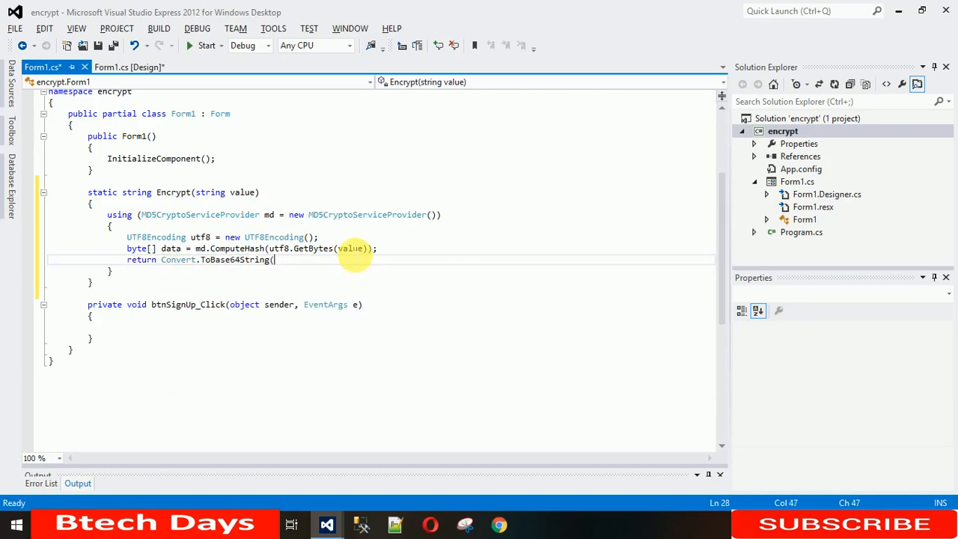
pyautogui.write('data);')
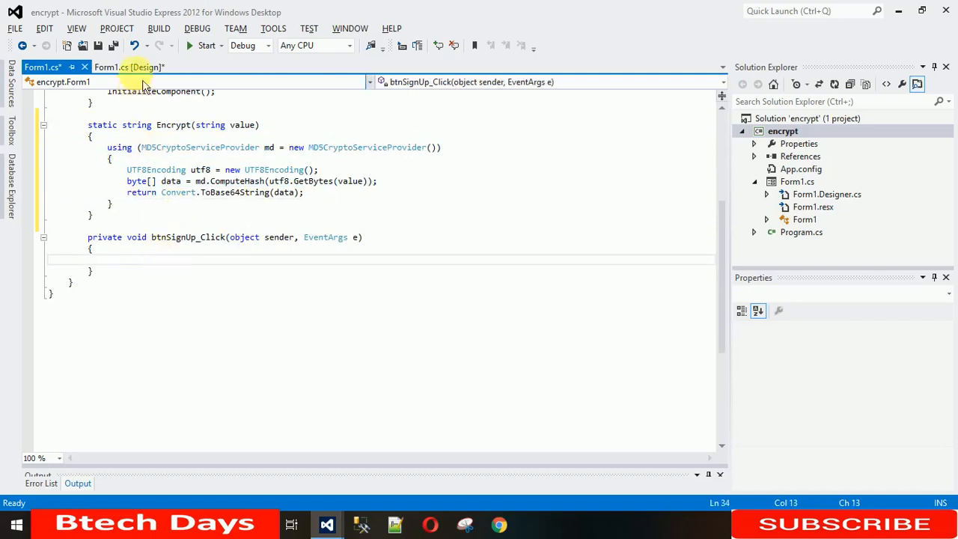
pyautogui.click(127, 67)
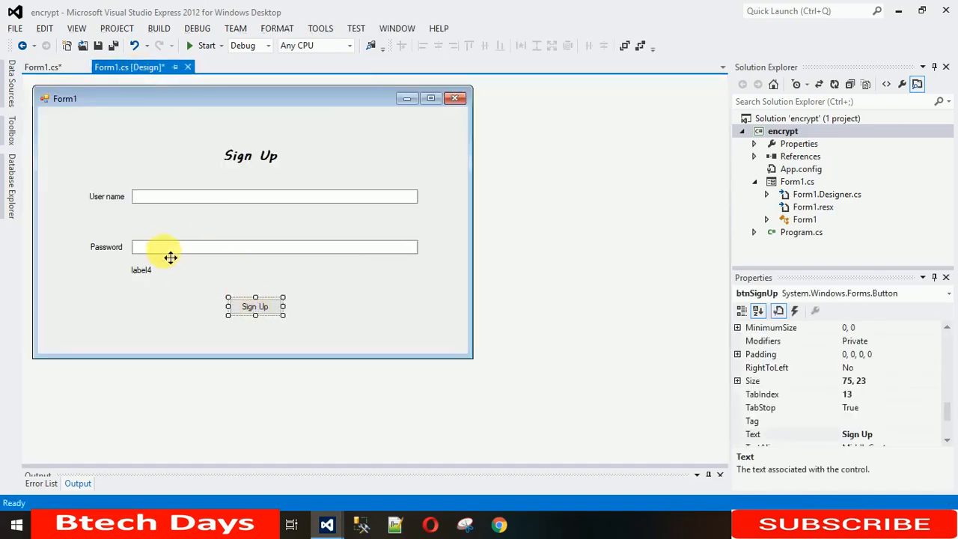
pyautogui.moveTo(252, 251)
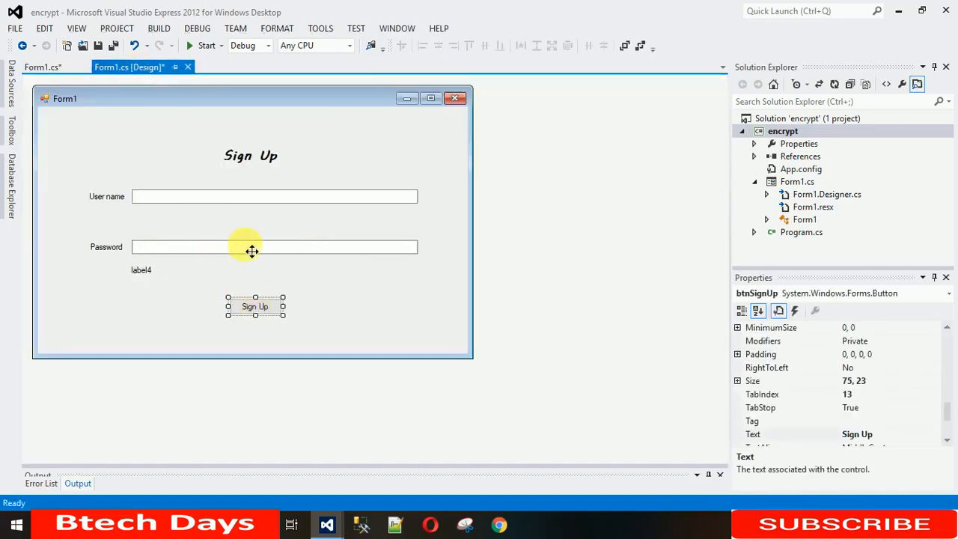
pyautogui.moveTo(220, 250)
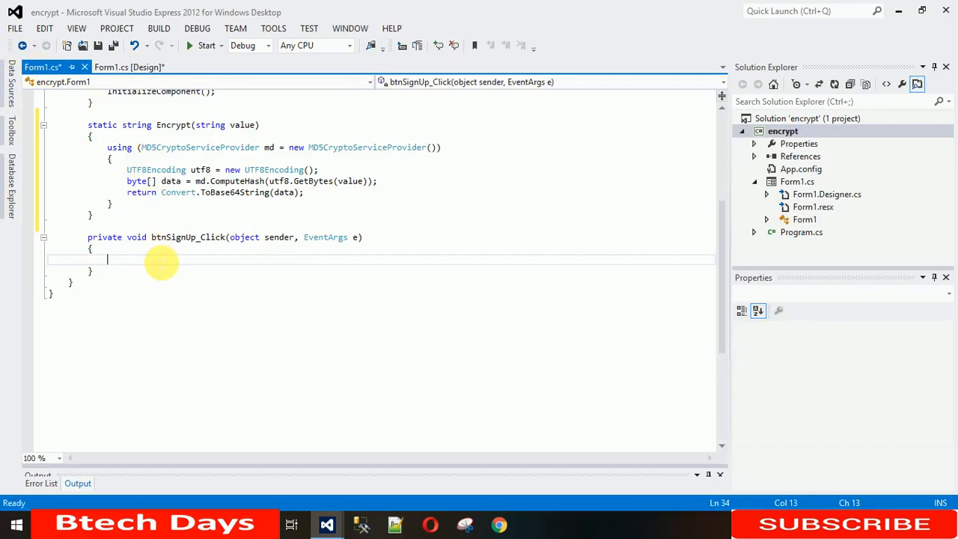
# Add an if checking string.IsNullOrEmpty(txtPassword.Text).
pyautogui.write('if(s')
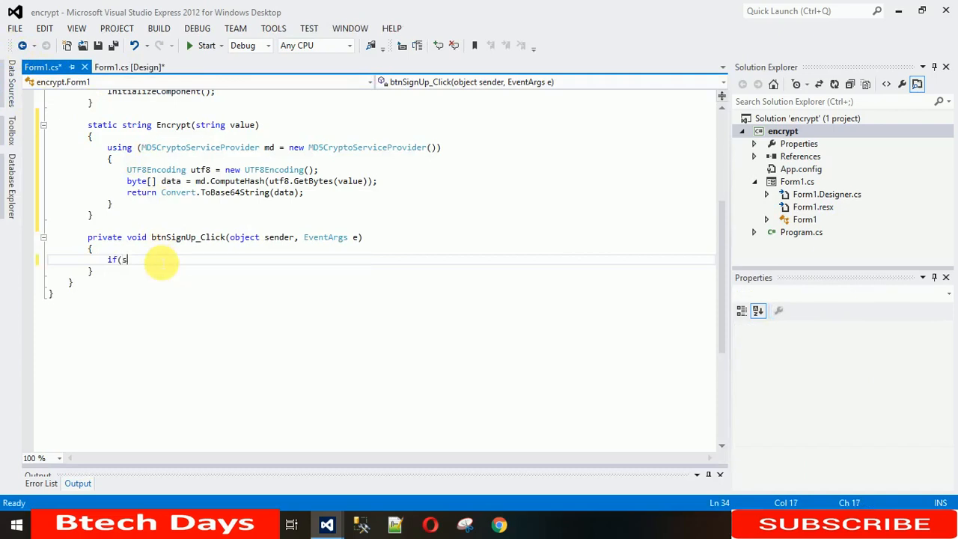
pyautogui.write('tr')
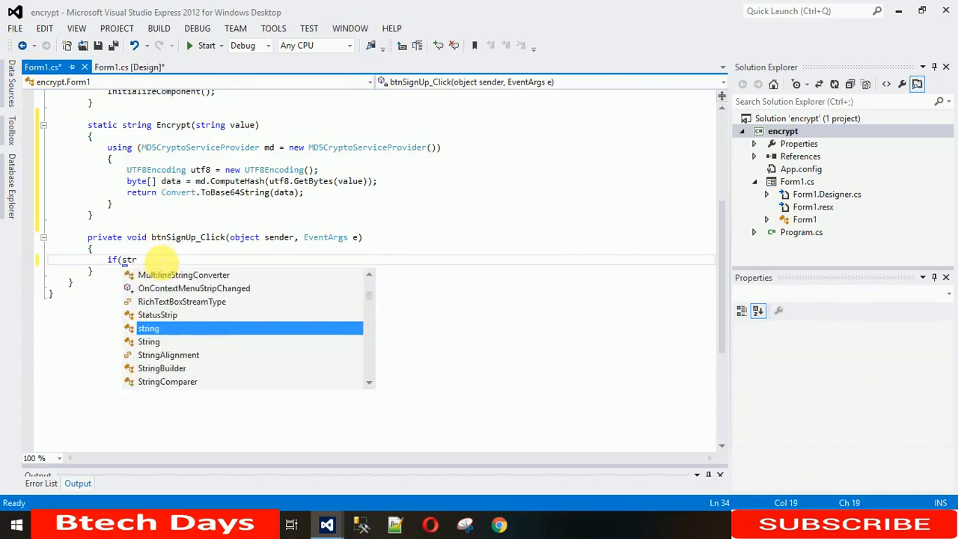
pyautogui.write('ing.')
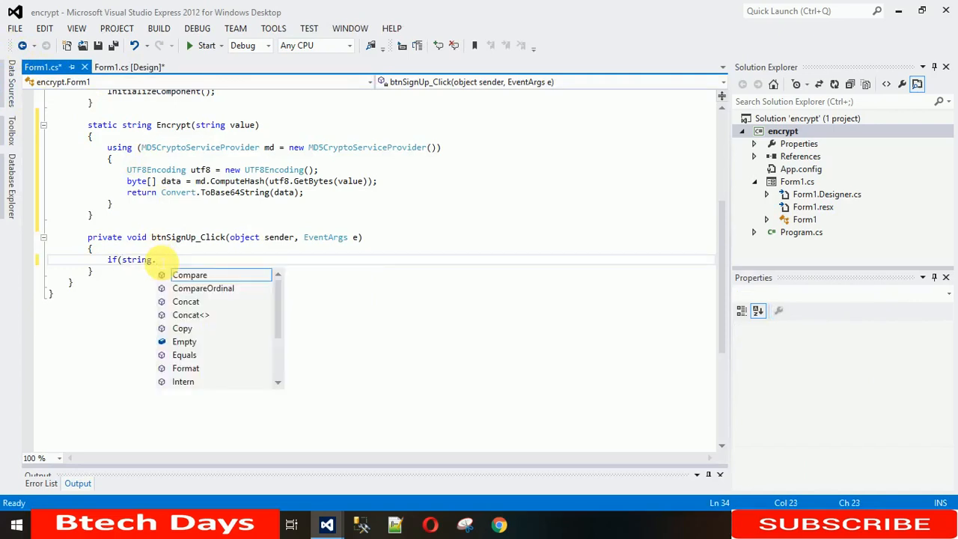
pyautogui.write('isnu')
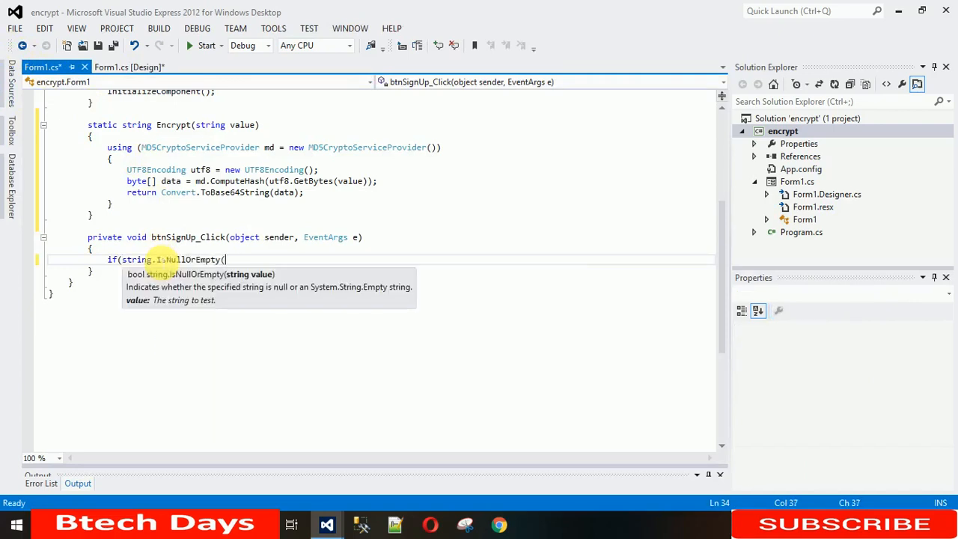
pyautogui.write('txt')
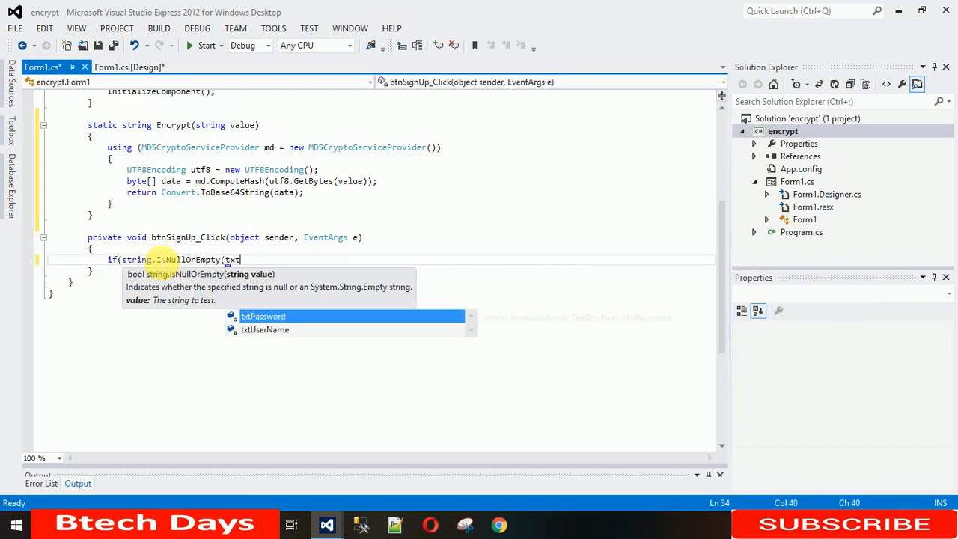
pyautogui.write('Password.t')
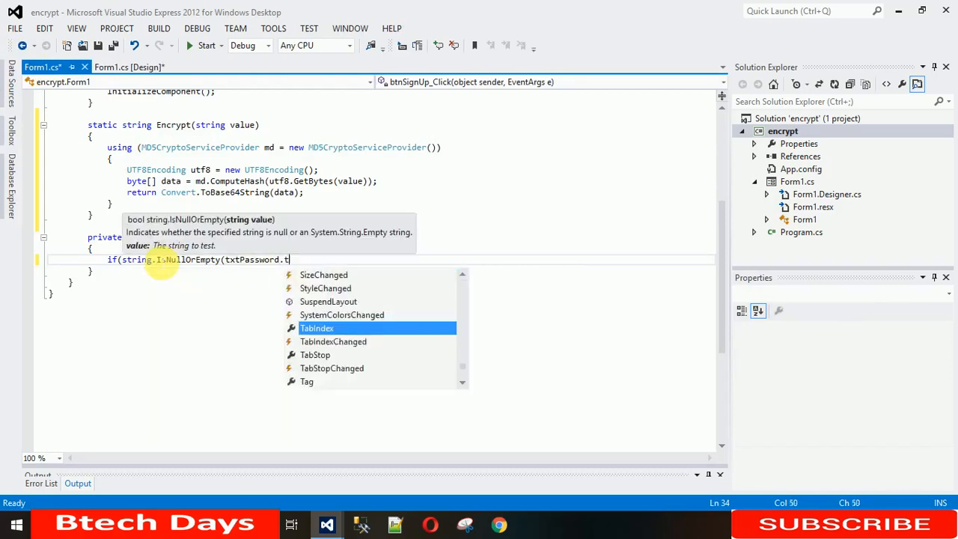
pyautogui.write('Text))')
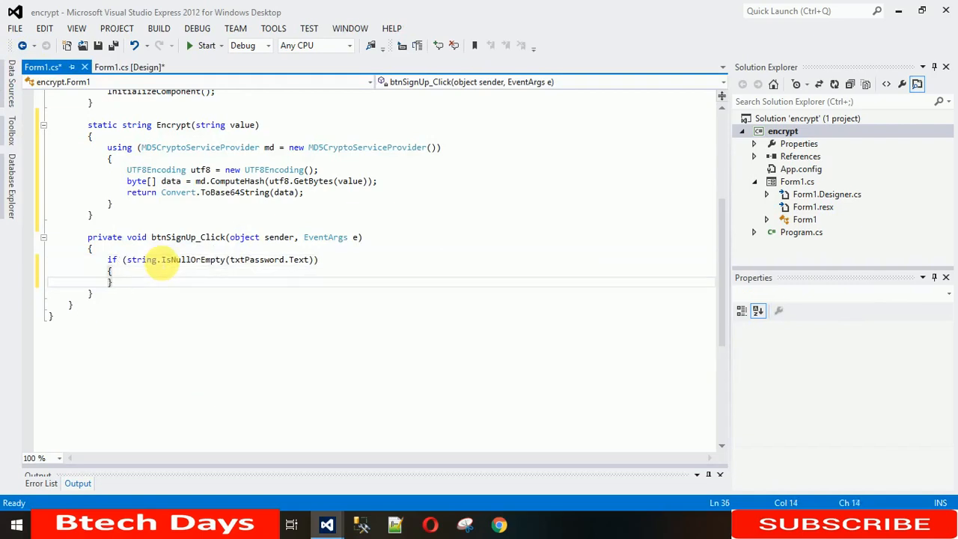
# Inside it, call MessageBox.Show with a message asking for the password.
pyautogui.write('Me')
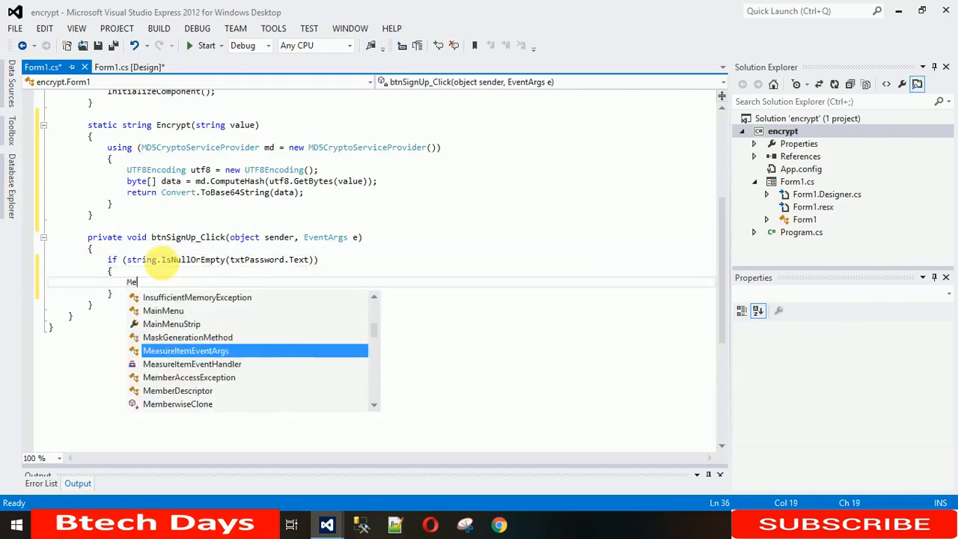
pyautogui.write('ss')
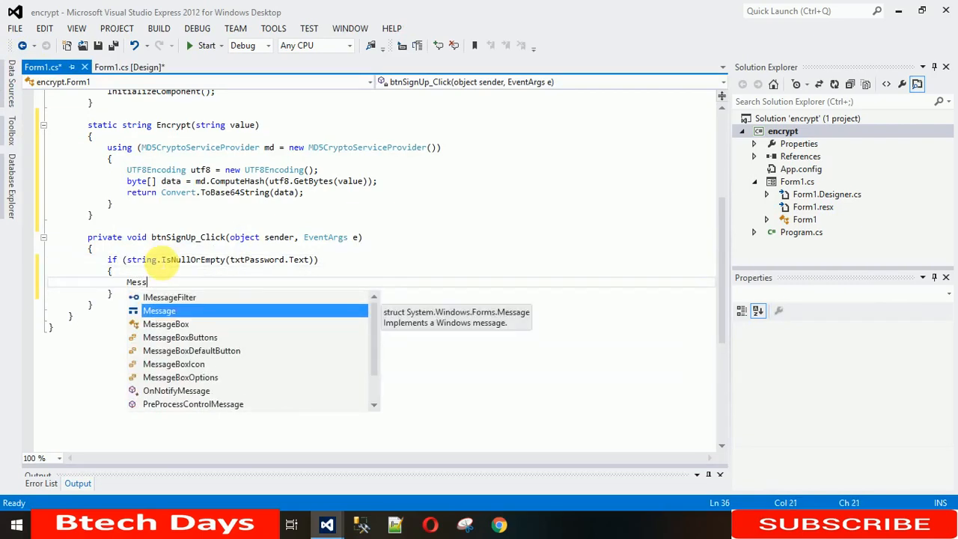
pyautogui.write('ageBox.Show')
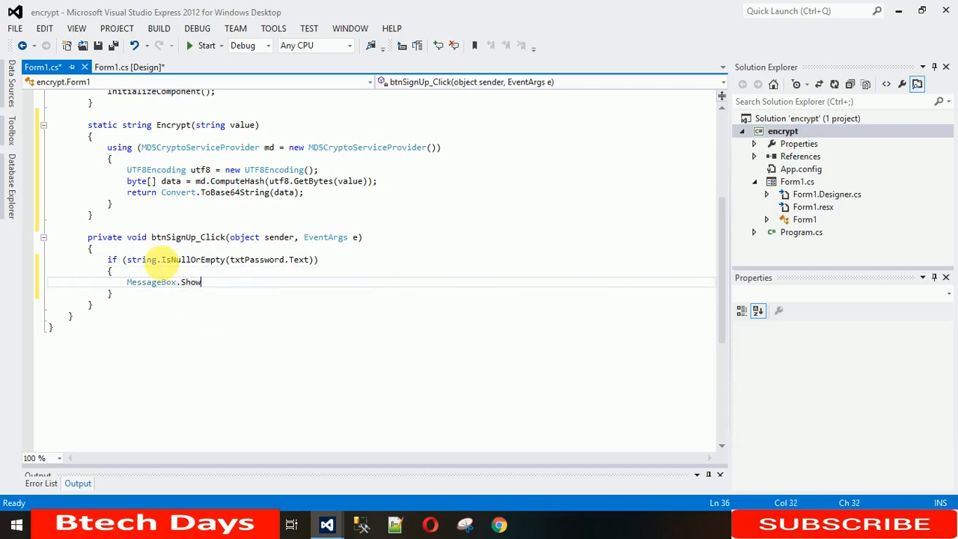
pyautogui.write('("P')
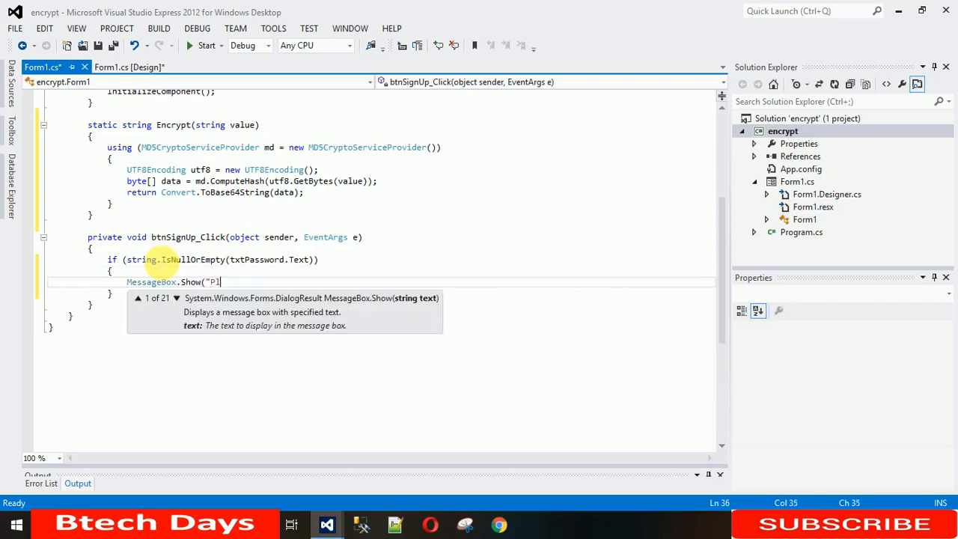
pyautogui.write('lease enter')
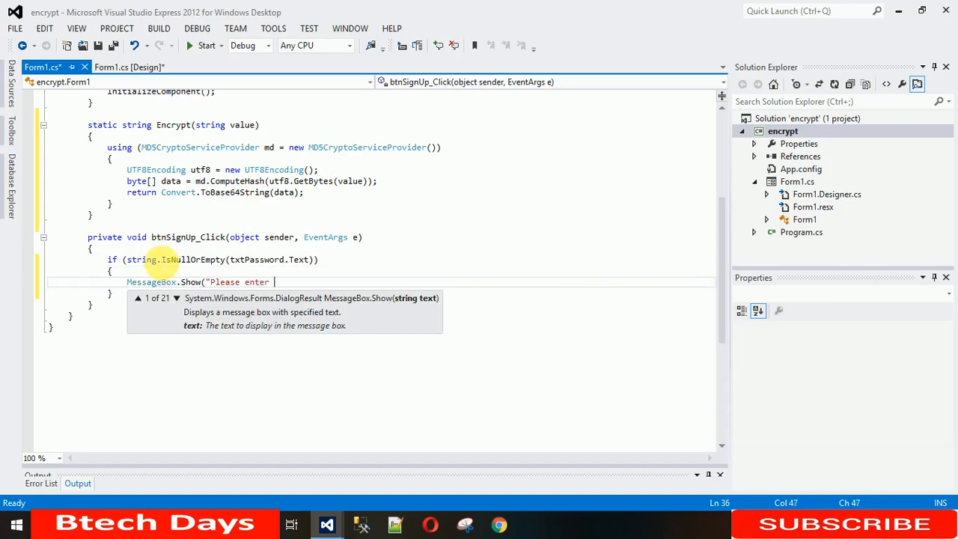
pyautogui.write('your password')
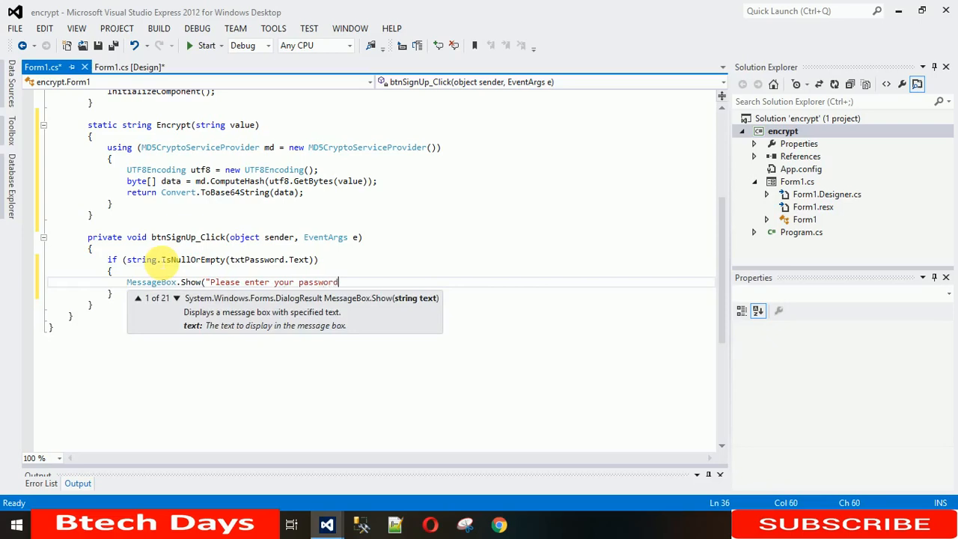
pyautogui.write('"')
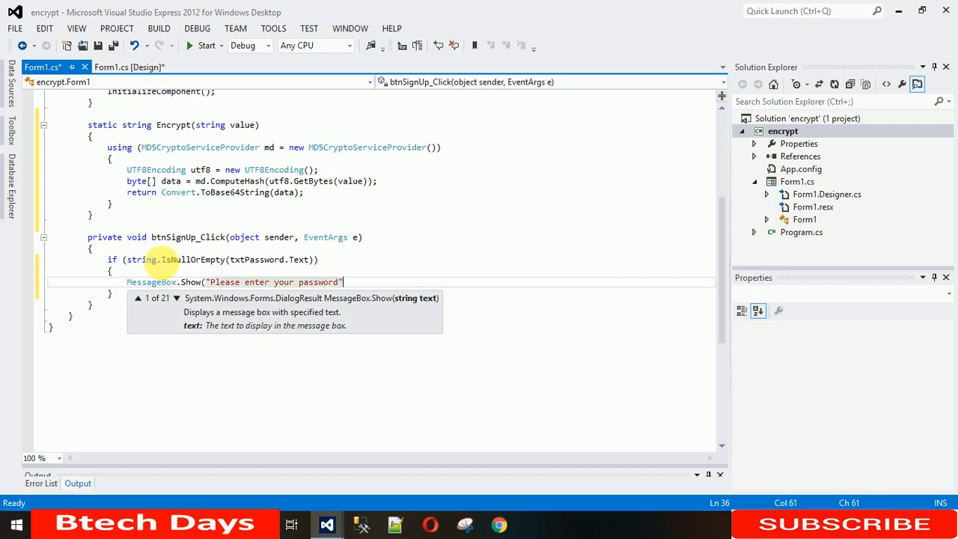
# Add caption "Message", MessageBoxButtons.OK and MessageBoxIcon.Warning arguments.
pyautogui.write(',')
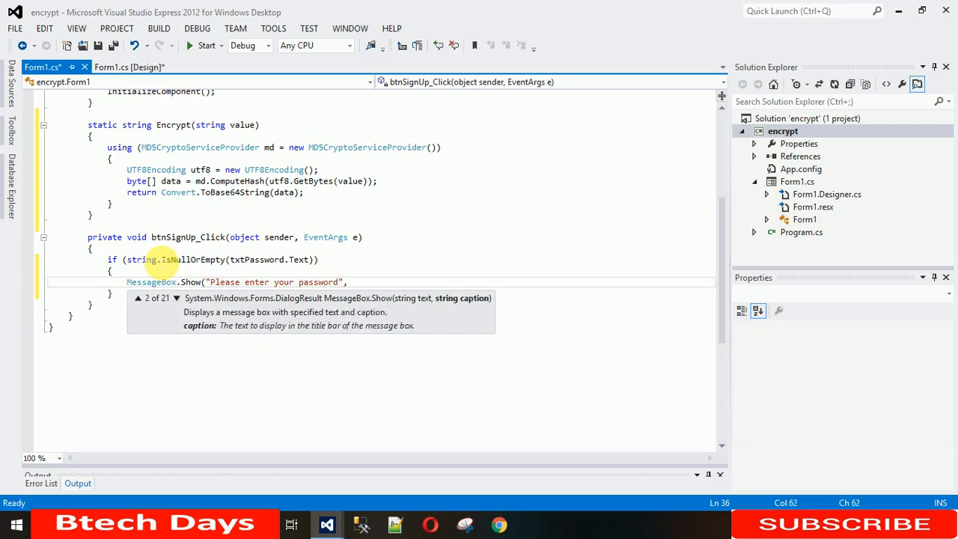
pyautogui.write(',')
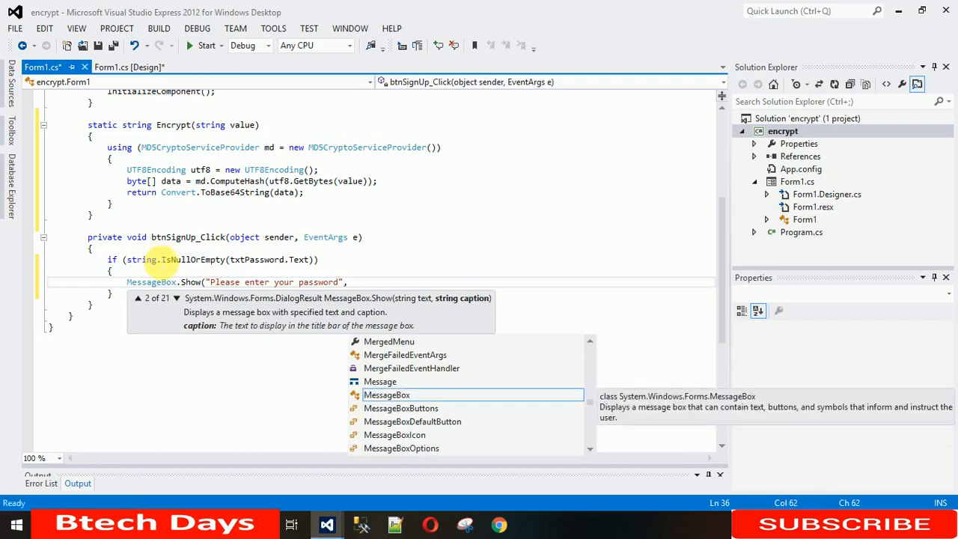
pyautogui.write('Mess')
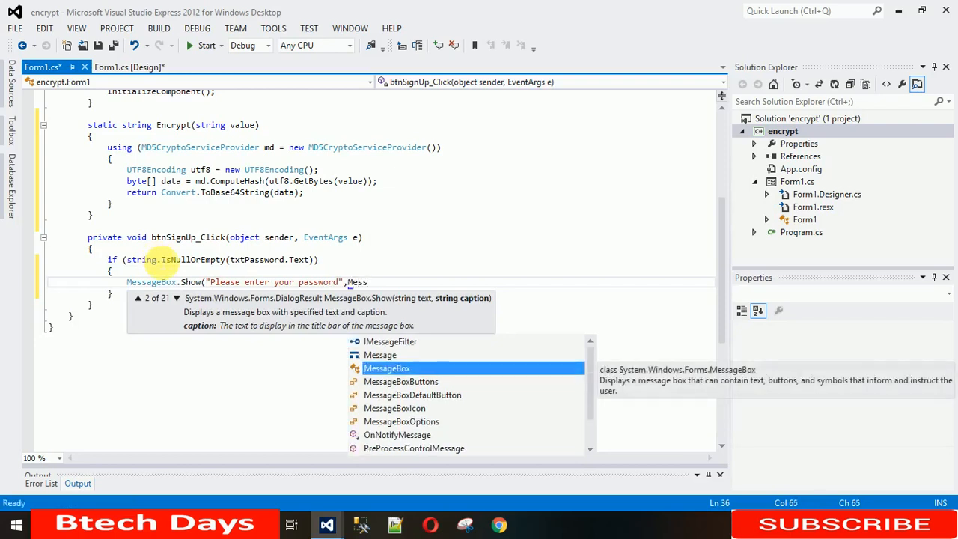
pyautogui.write('""')
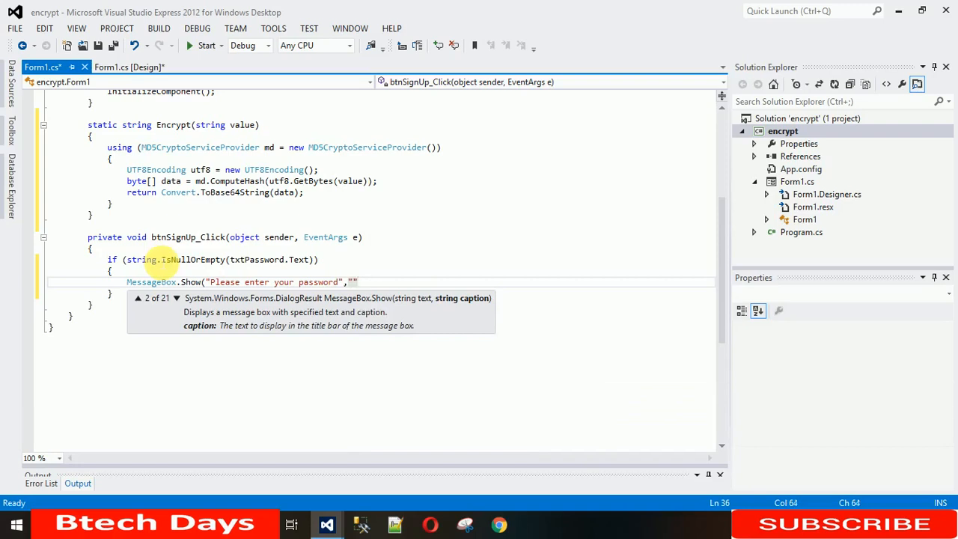
pyautogui.write('Message')
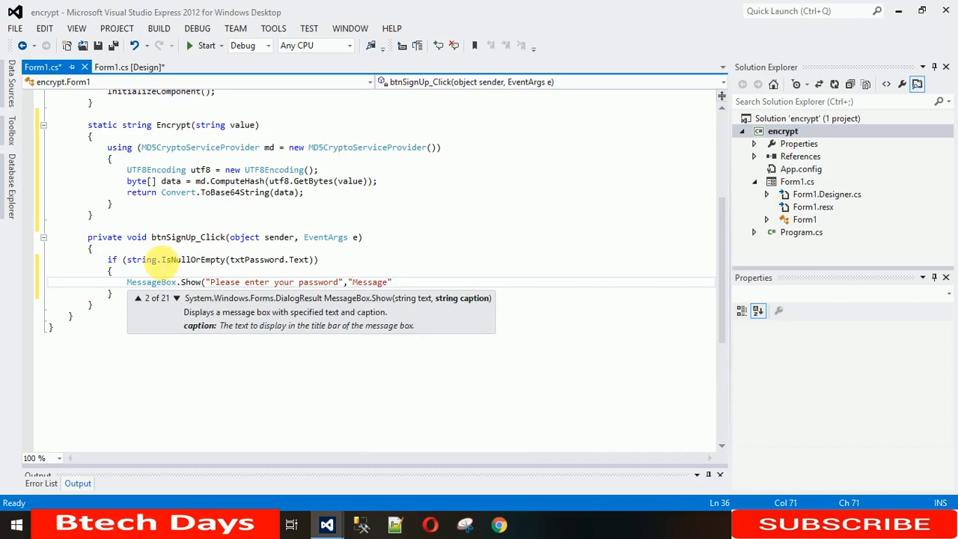
pyautogui.write(',messageBoxButtons.')
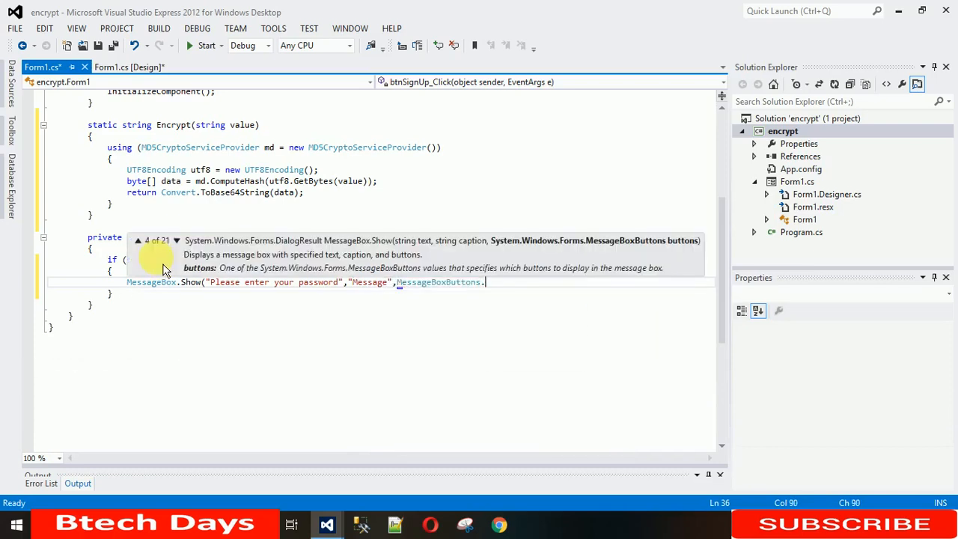
pyautogui.write('OK')
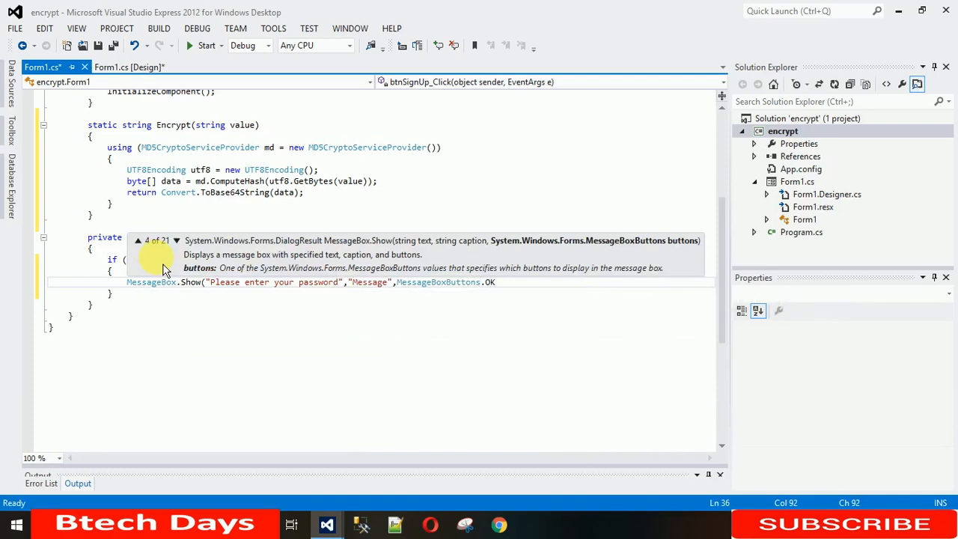
pyautogui.write(',')
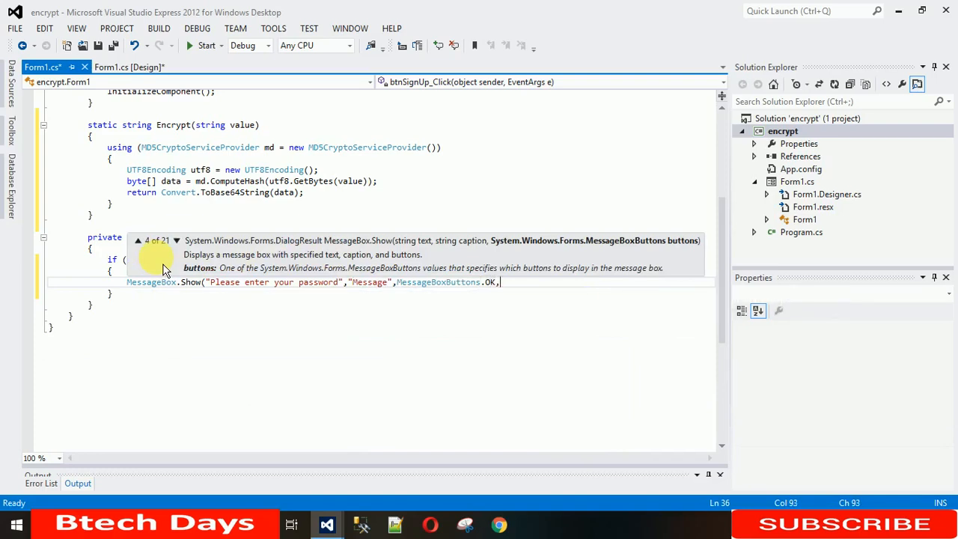
pyautogui.write('m')
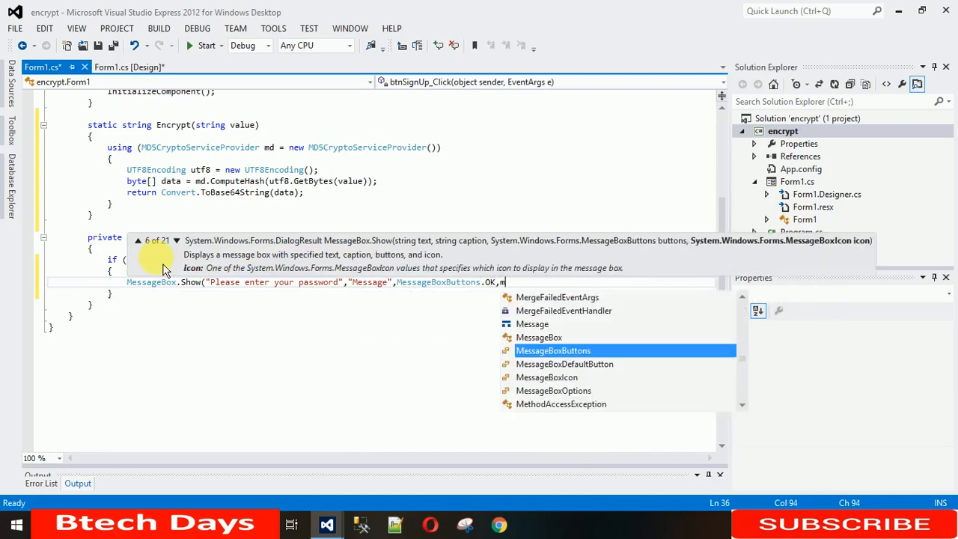
pyautogui.write('essageBoxIcon.Warning);')
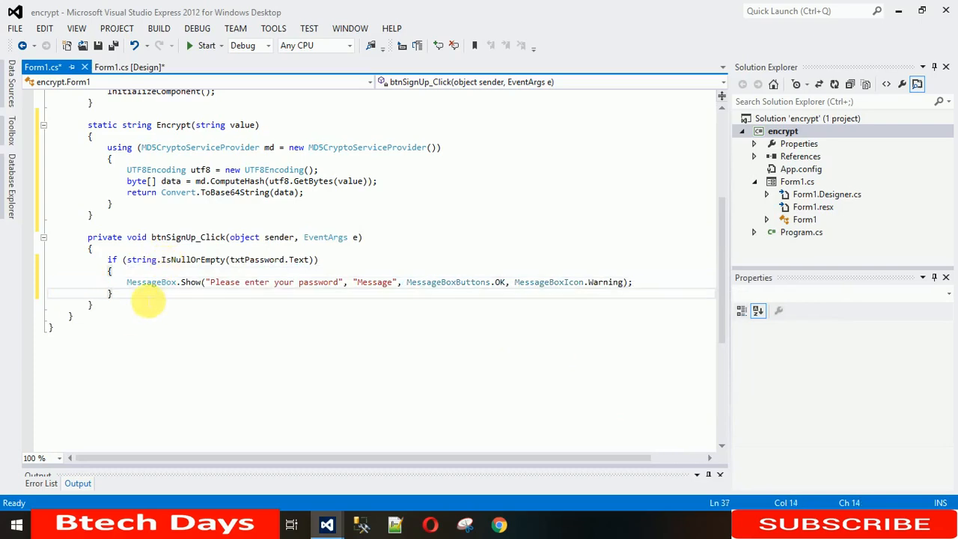
# Write an else block assigning label4.Text = Encrypt(txtPassword.Text) using IntelliSense.
pyautogui.write('else')
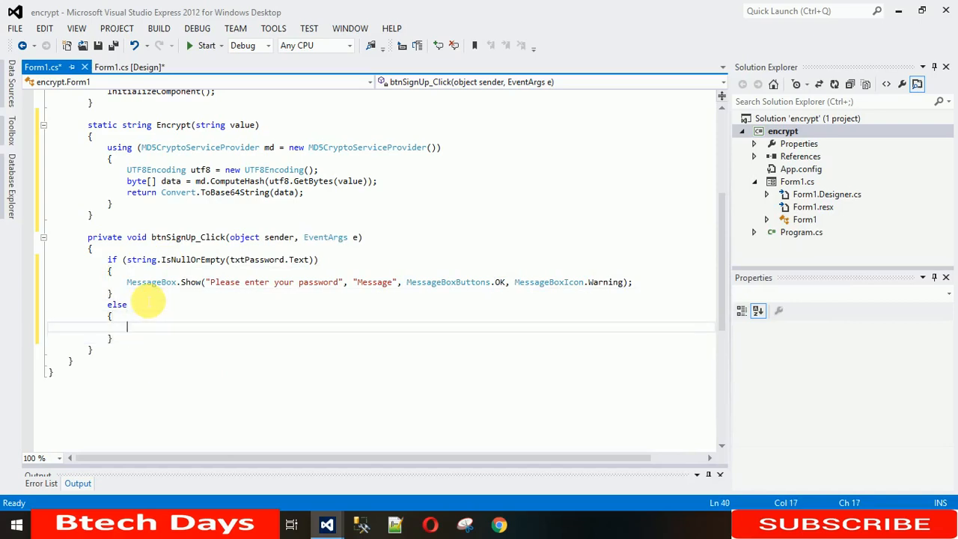
pyautogui.write('label4')
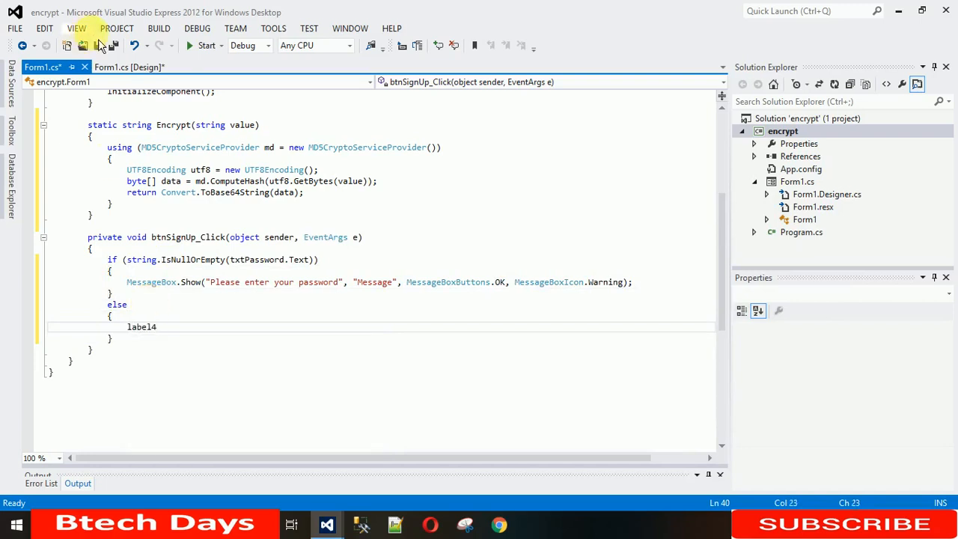
pyautogui.click(128, 67)
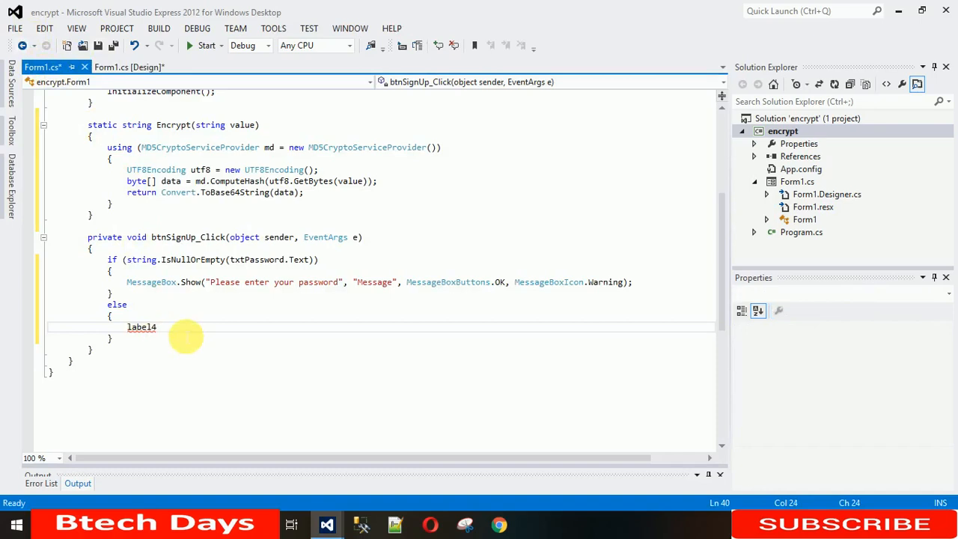
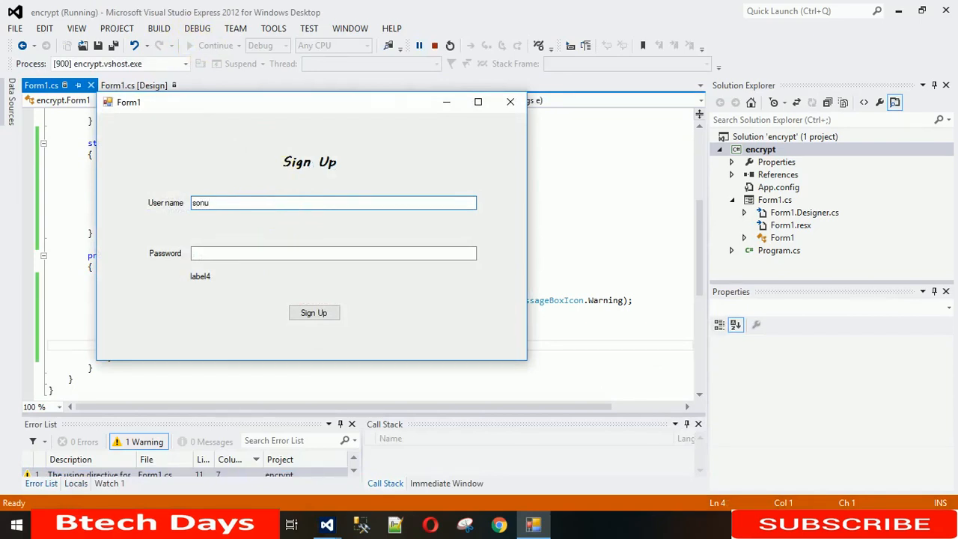
pyautogui.moveTo(258, 261)
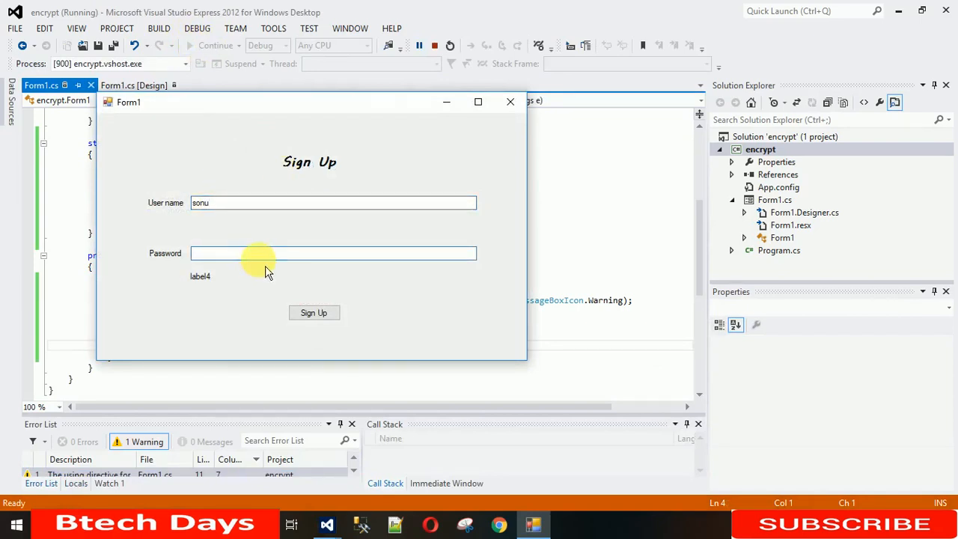
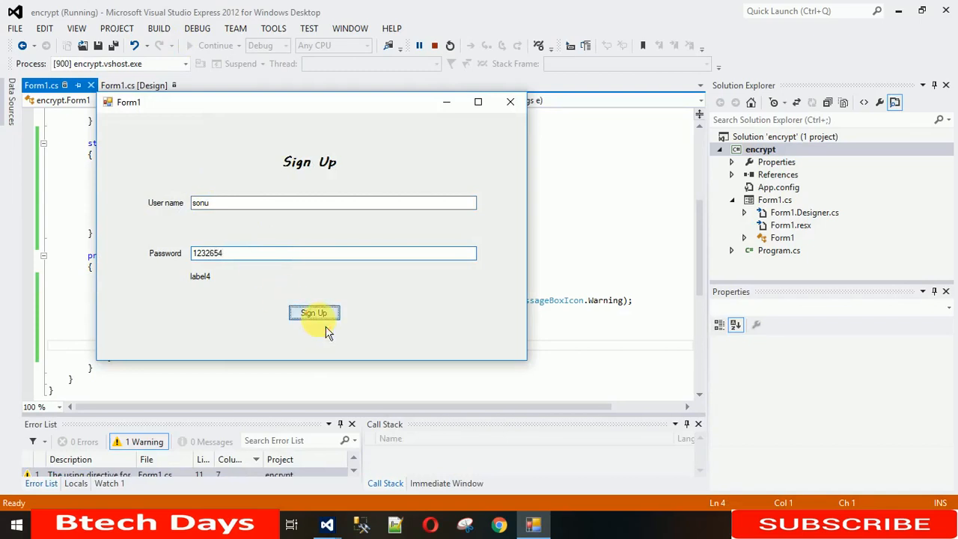
pyautogui.click(313, 312)
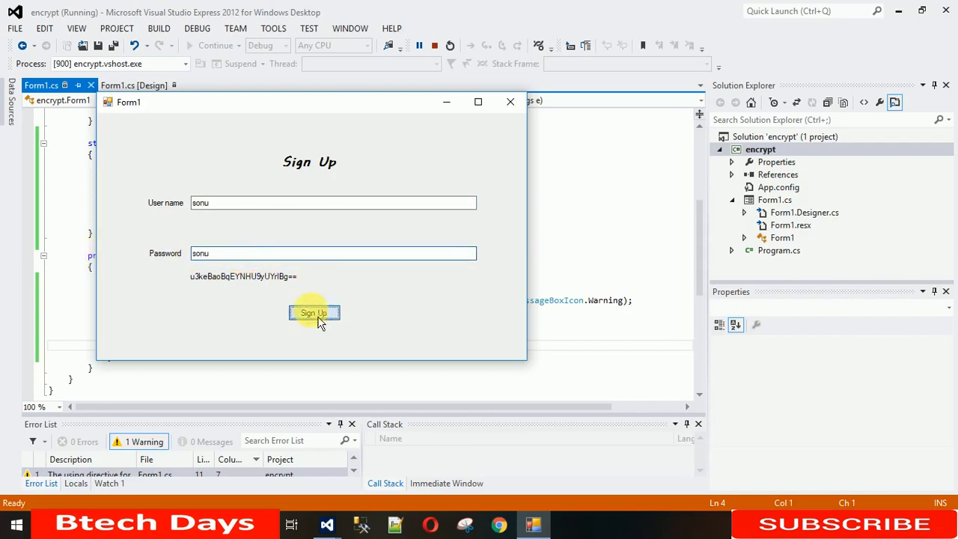
pyautogui.click(313, 313)
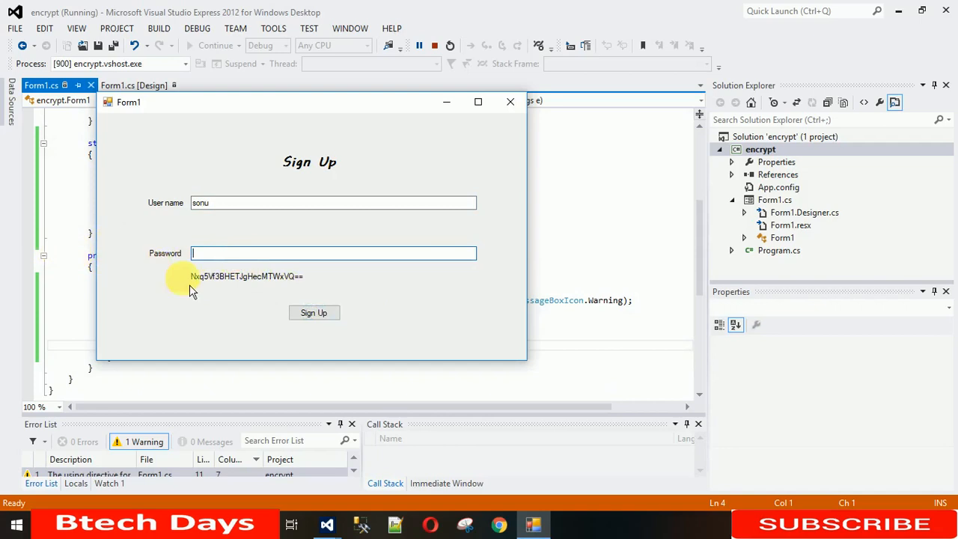
pyautogui.click(314, 312)
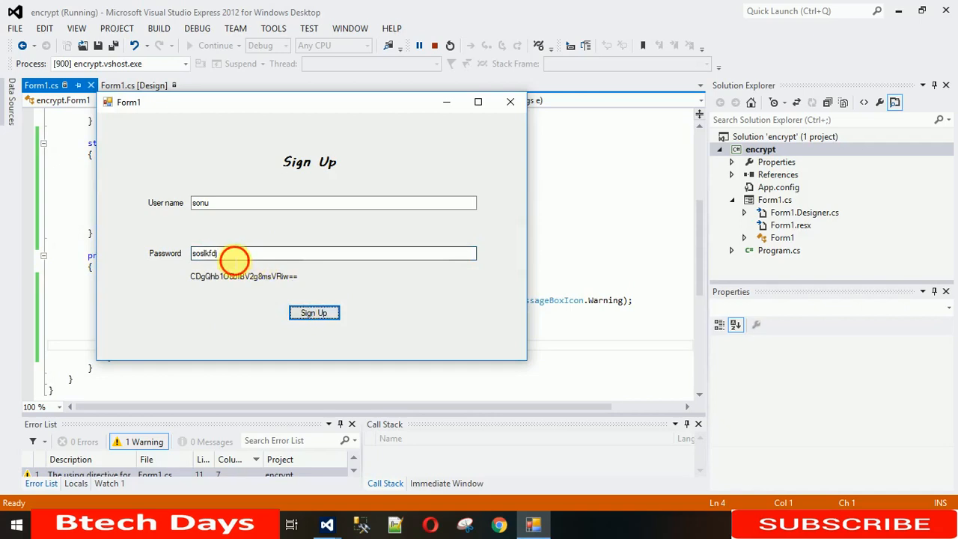
pyautogui.write('sonu')
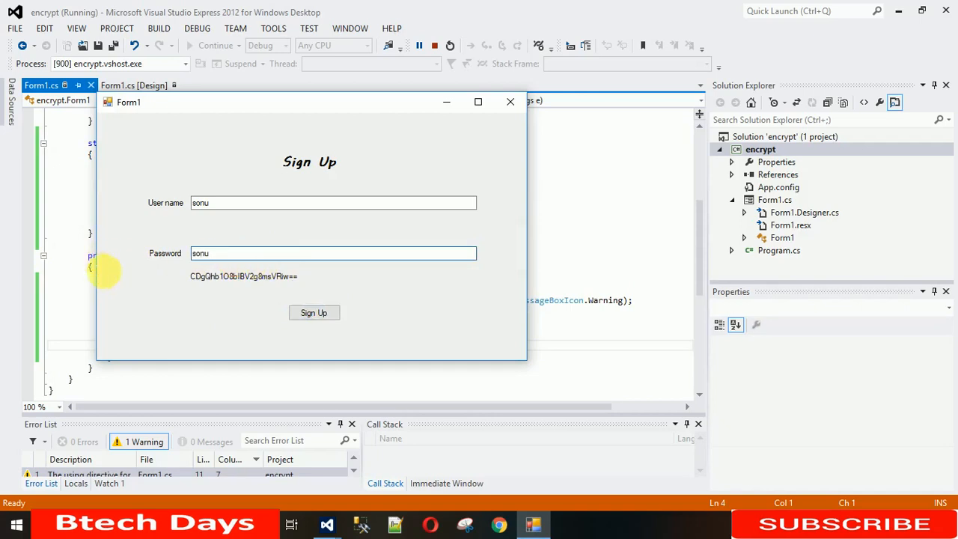
pyautogui.click(313, 312)
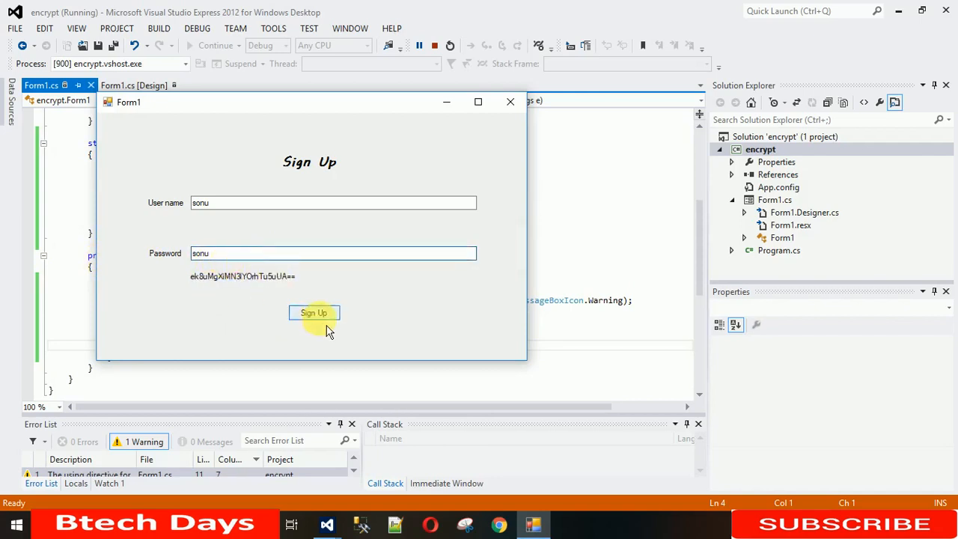
pyautogui.click(313, 312)
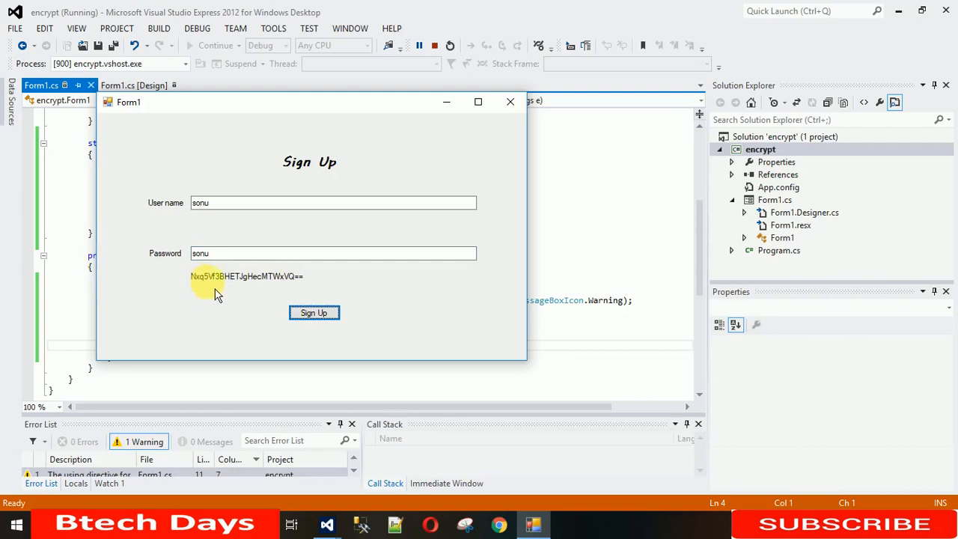
pyautogui.moveTo(219, 298)
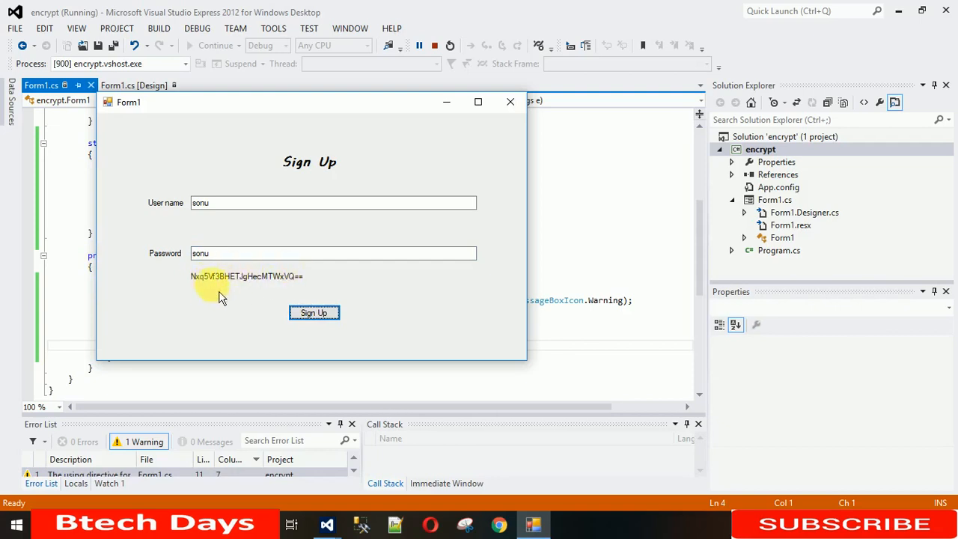
pyautogui.click(333, 253)
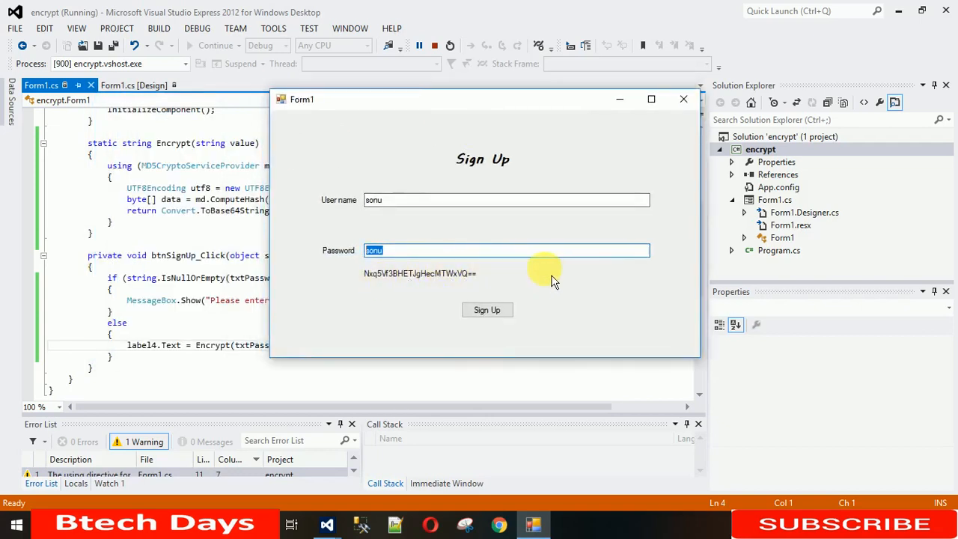
pyautogui.moveTo(531, 285)
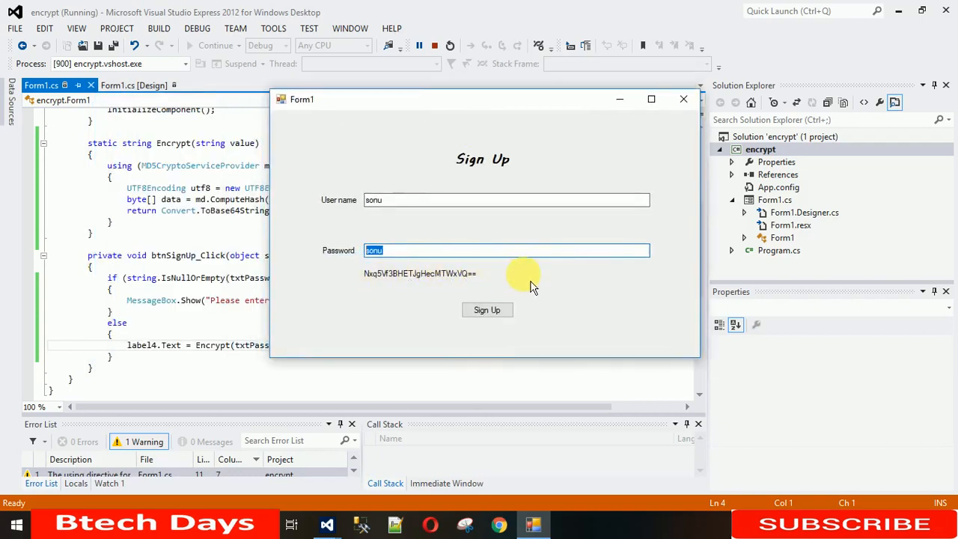